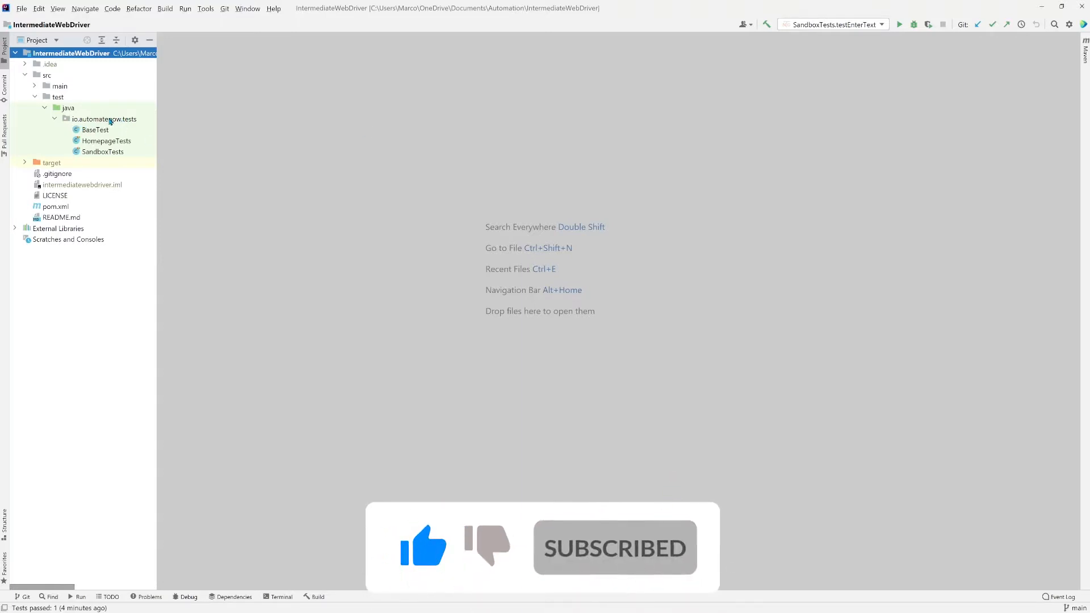
Step: Create the io.automatenow.utils package beside the tests package, then expand tests
right_click(104, 119)
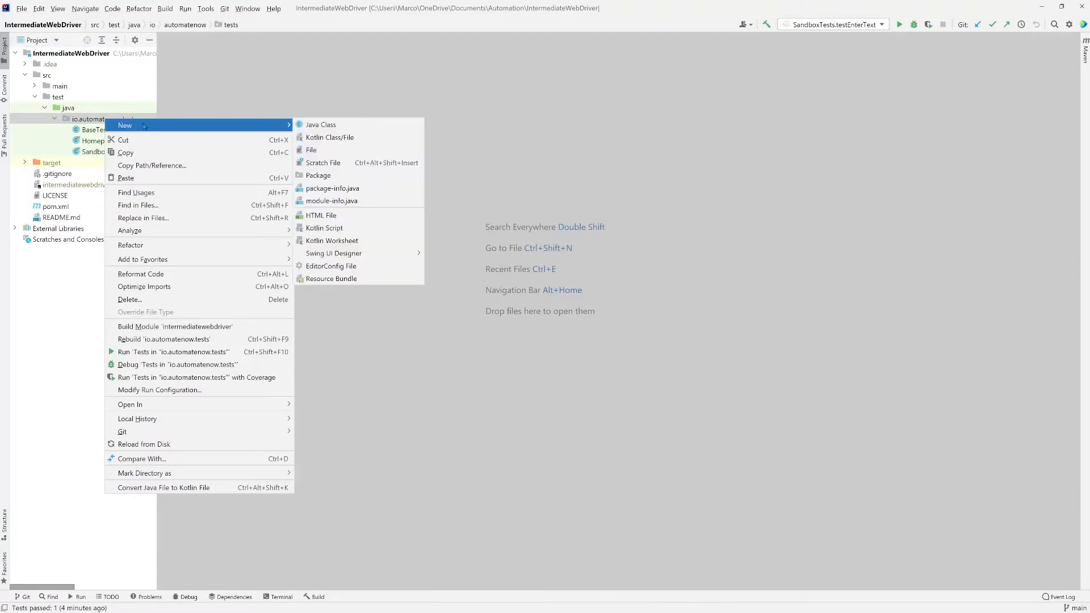
mouse_move(317, 174)
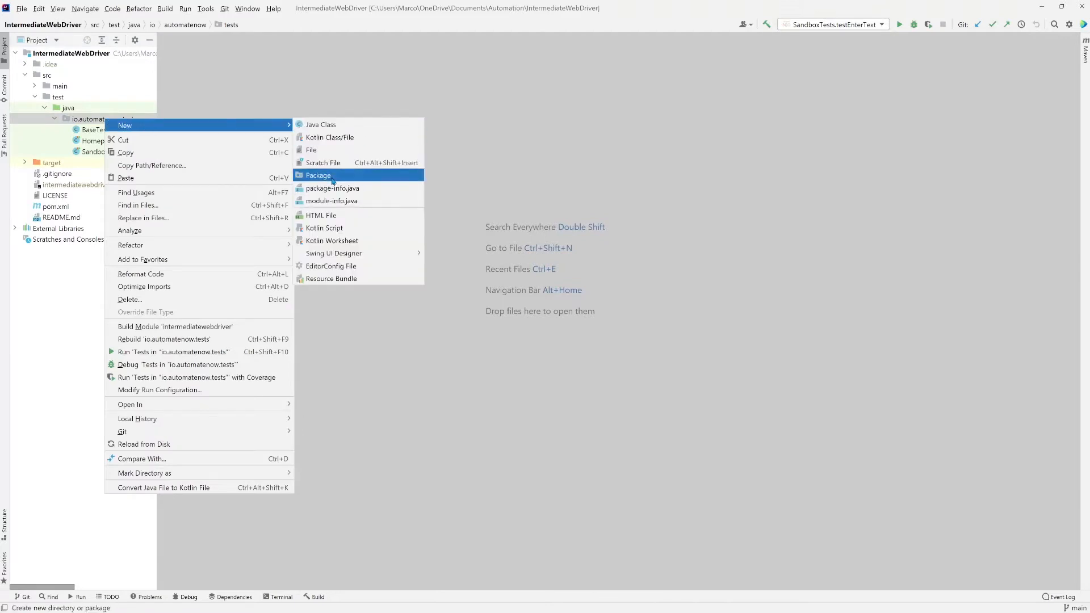
left_click(317, 174)
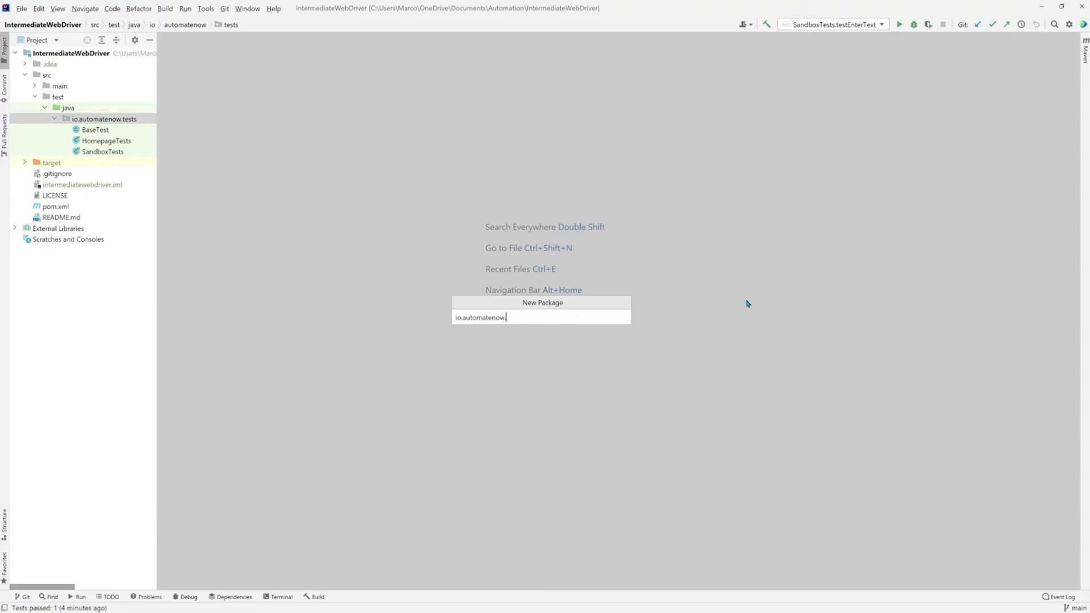
type("utils")
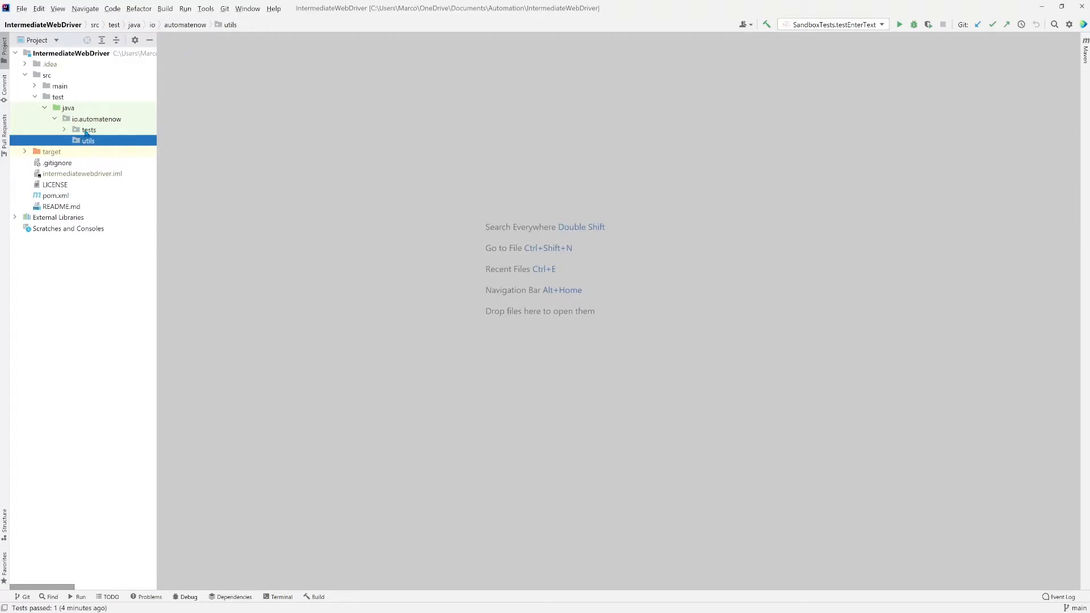
left_click(64, 130)
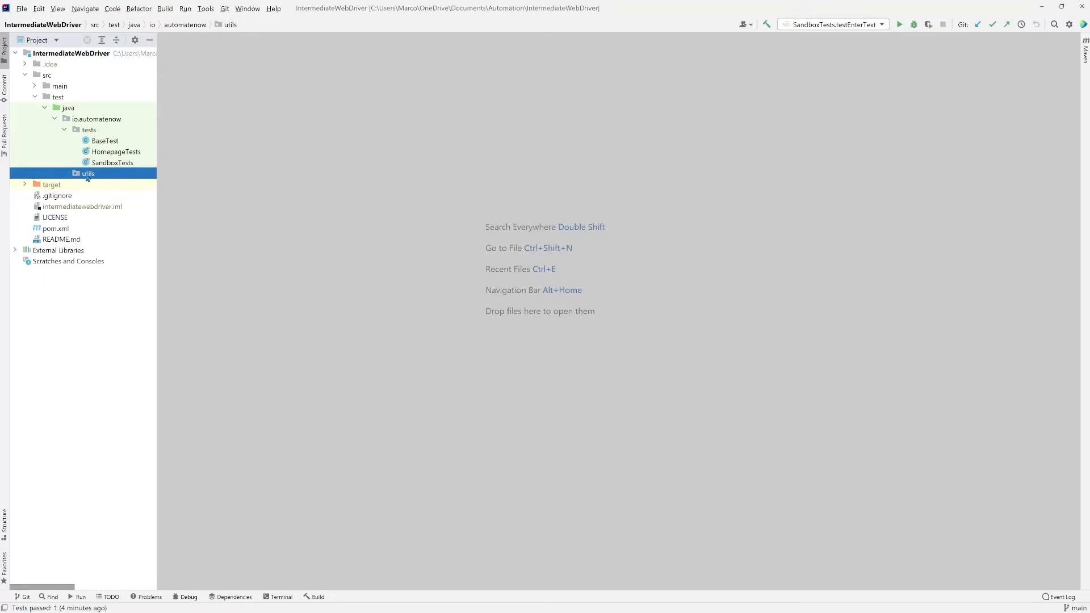
Step: Create class TestListener in utils declared 'extends BasePage implements ITestListener'
right_click(87, 173)
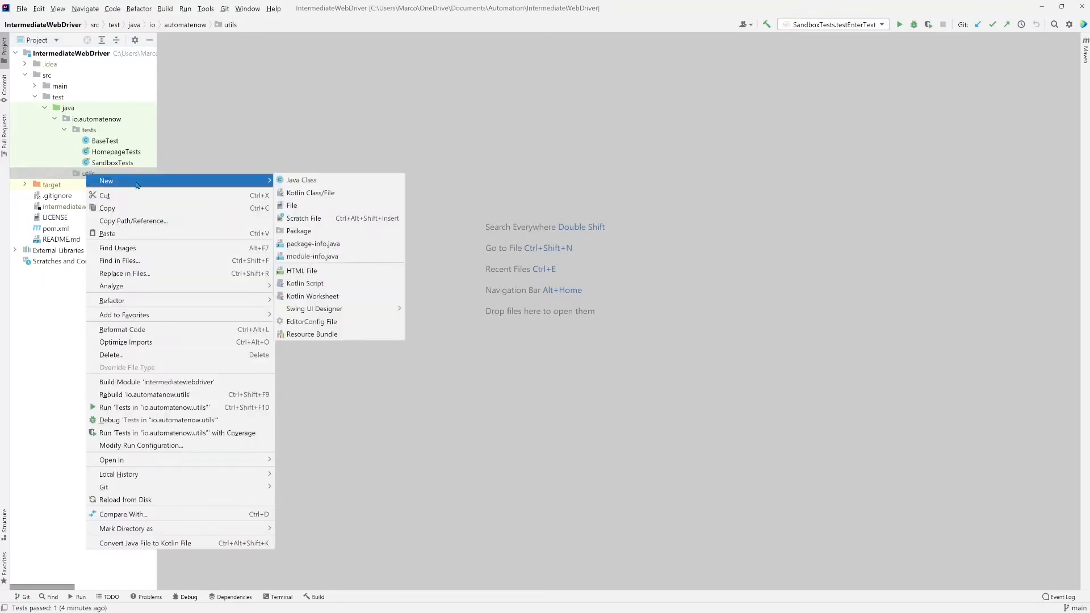
left_click(301, 180)
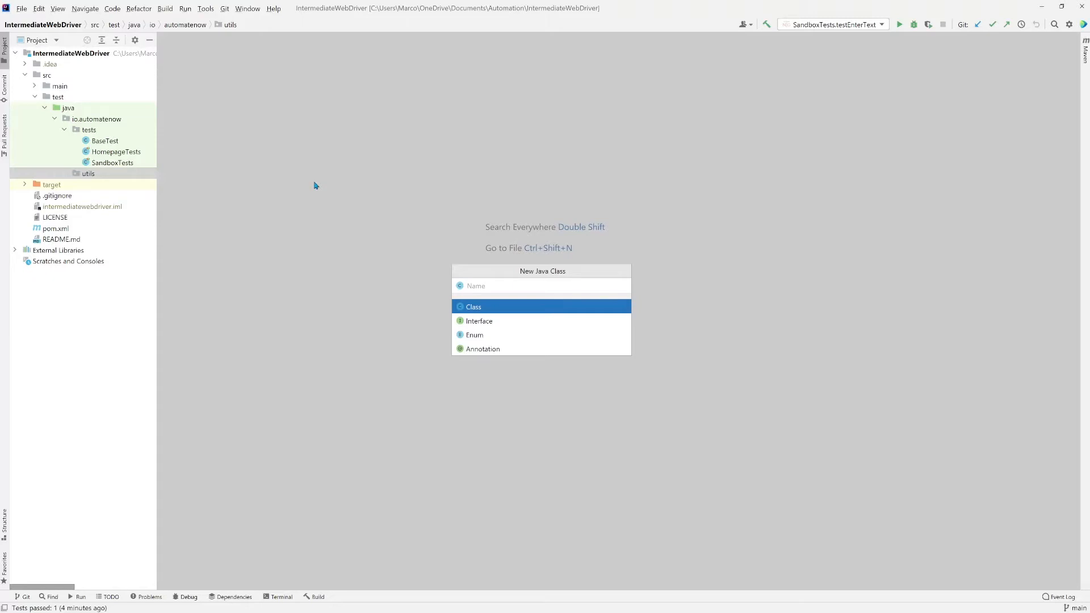
type("Test")
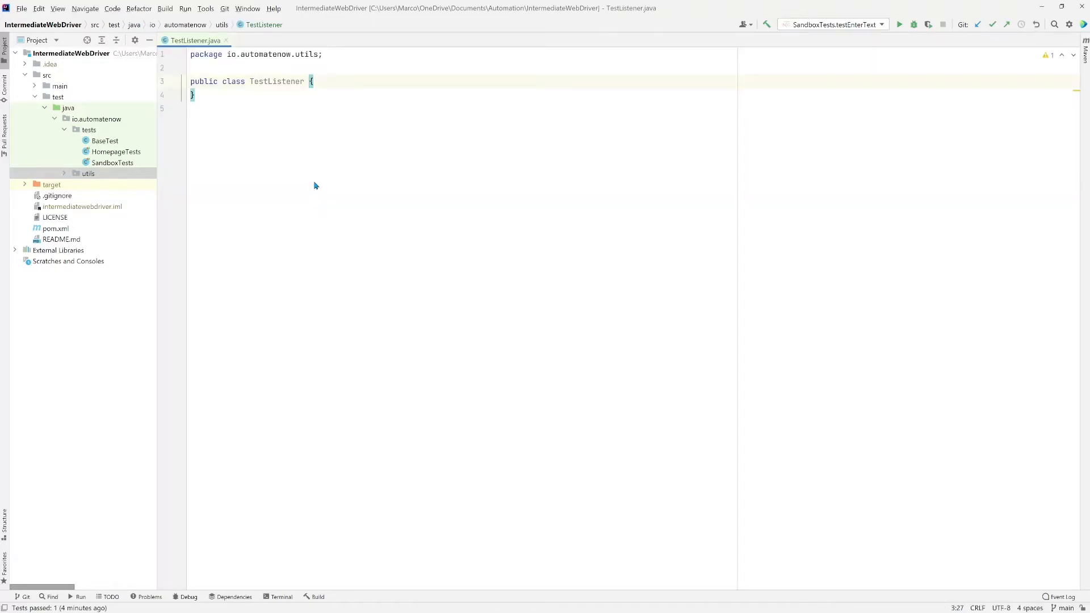
type("extends")
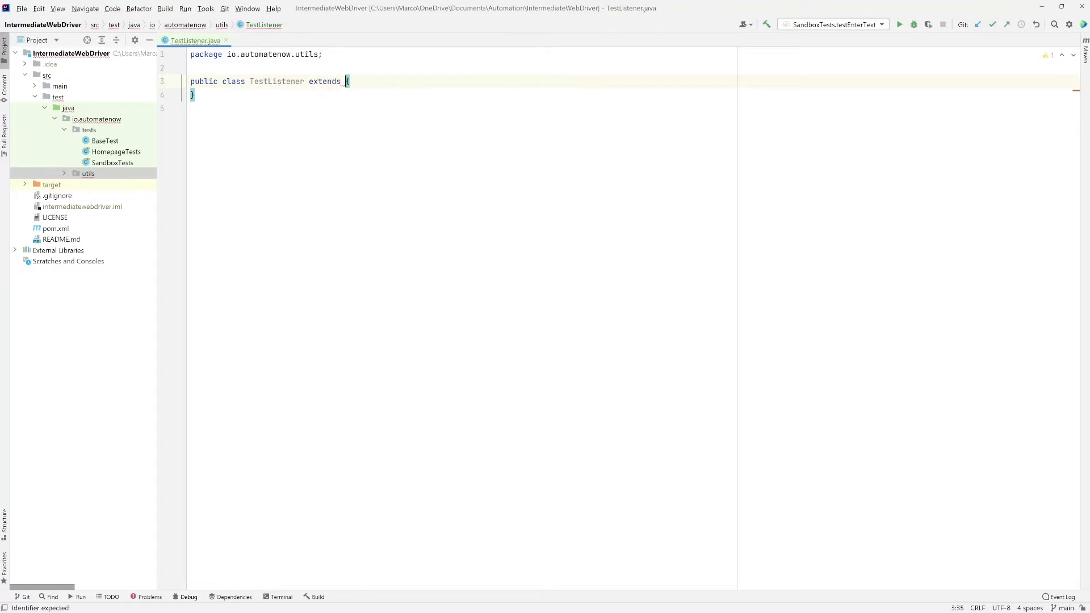
type("BasePage")
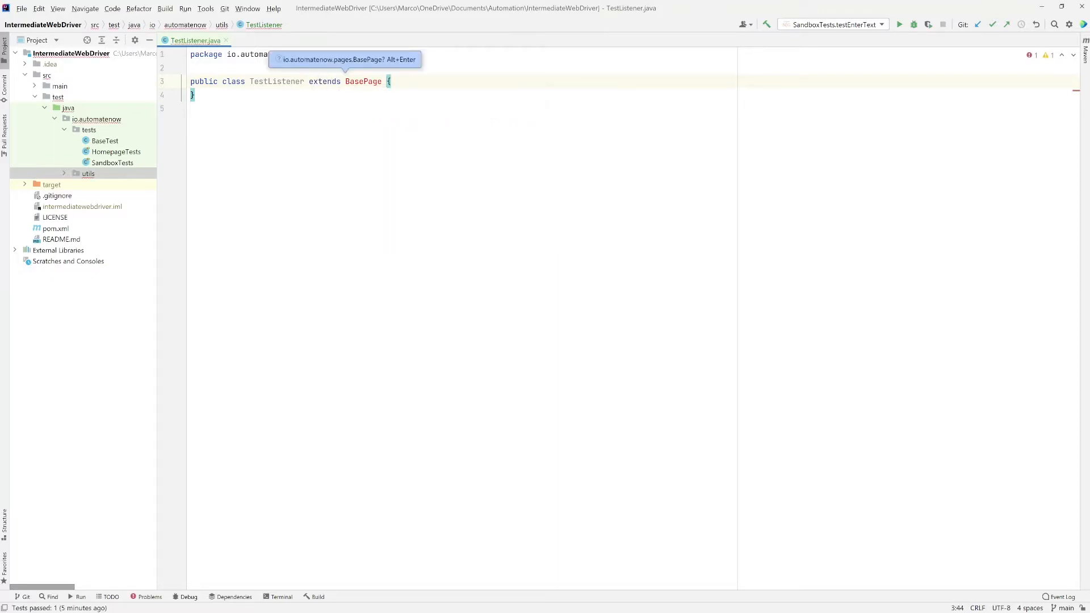
type("implements ITest")
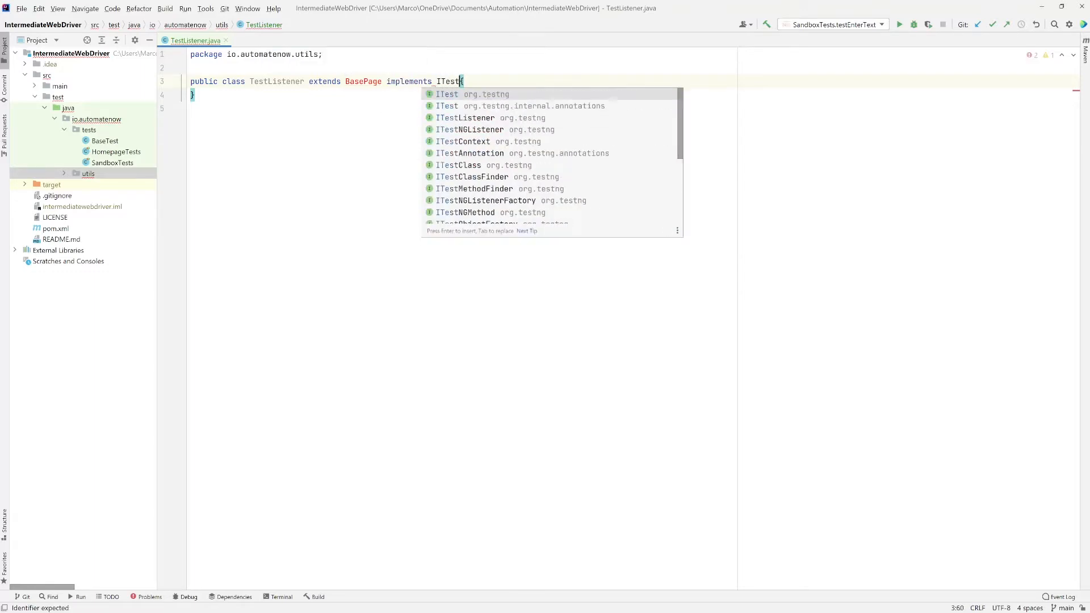
type("Lis")
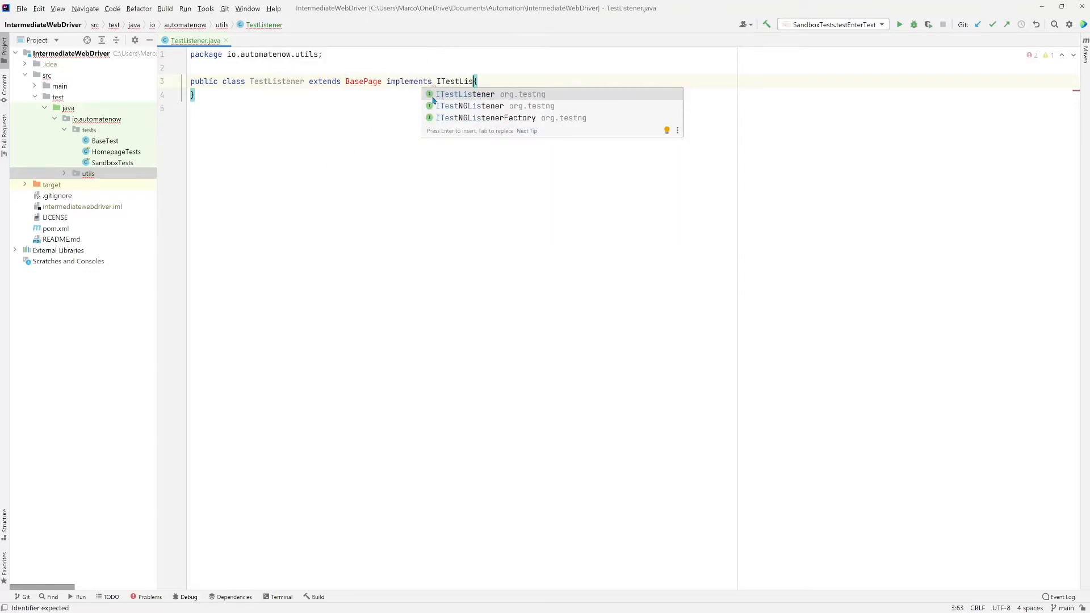
mouse_move(443, 102)
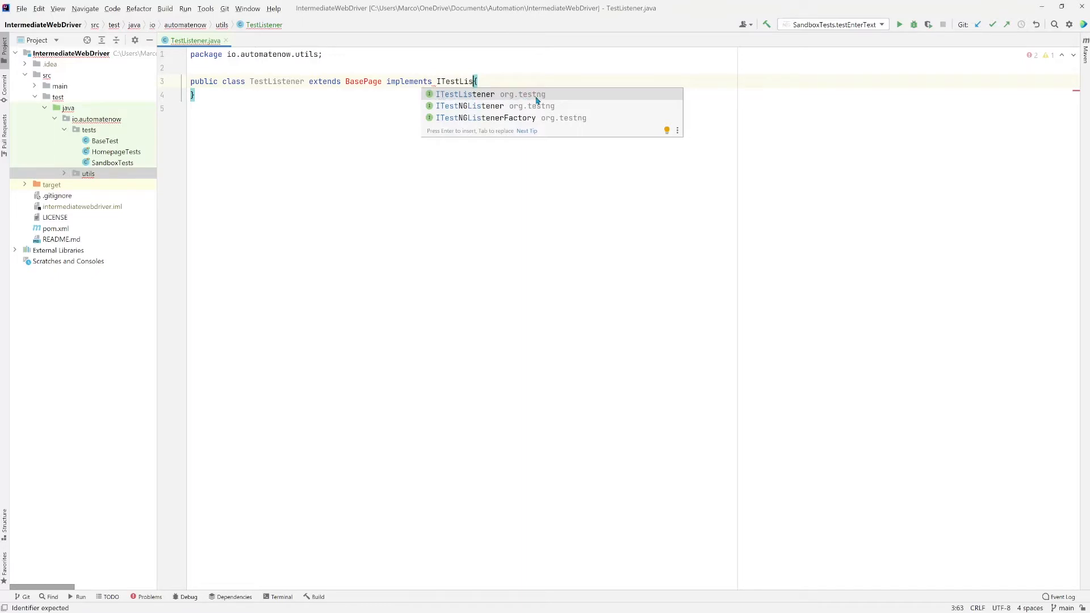
left_click(463, 94)
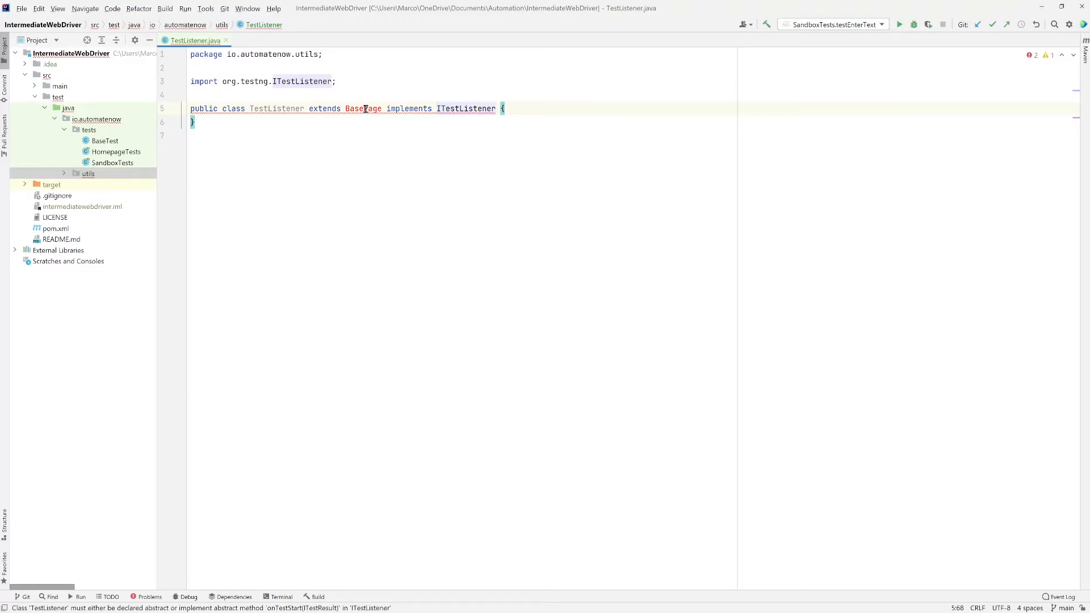
mouse_move(362, 108)
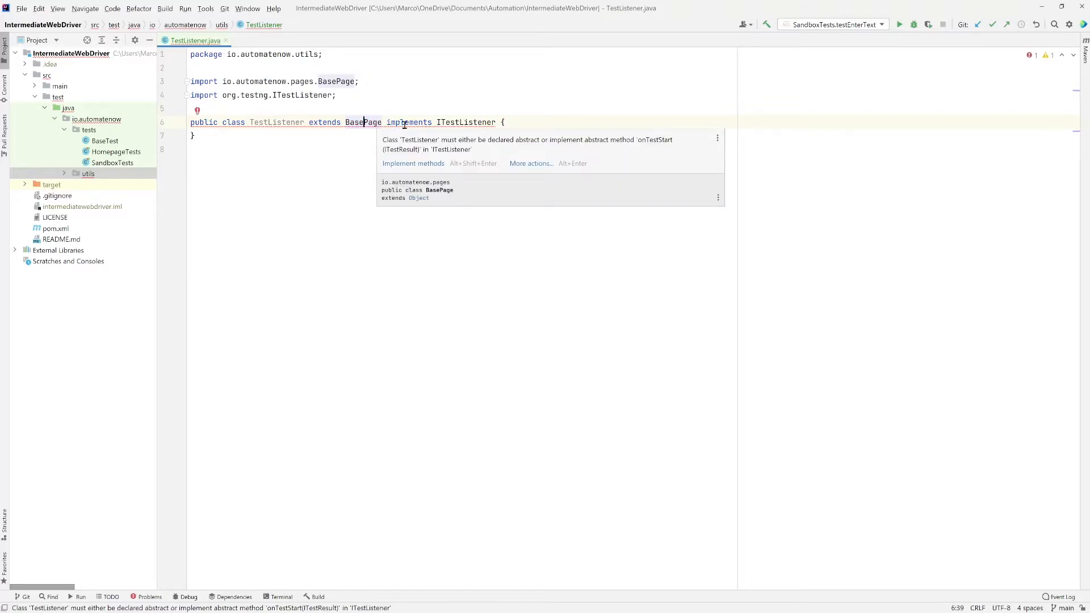
mouse_move(595, 145)
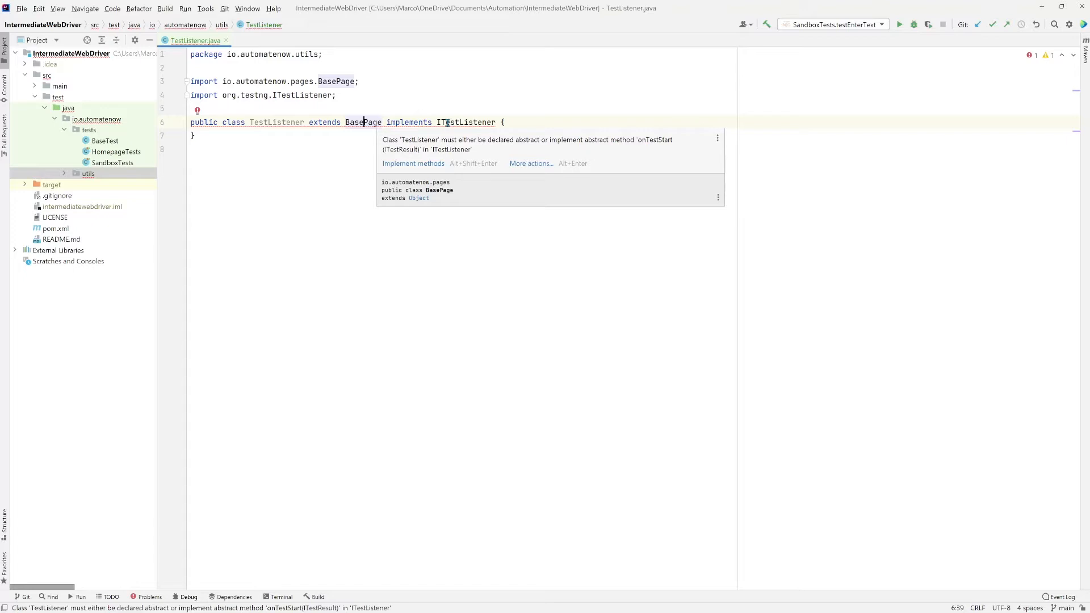
mouse_move(421, 171)
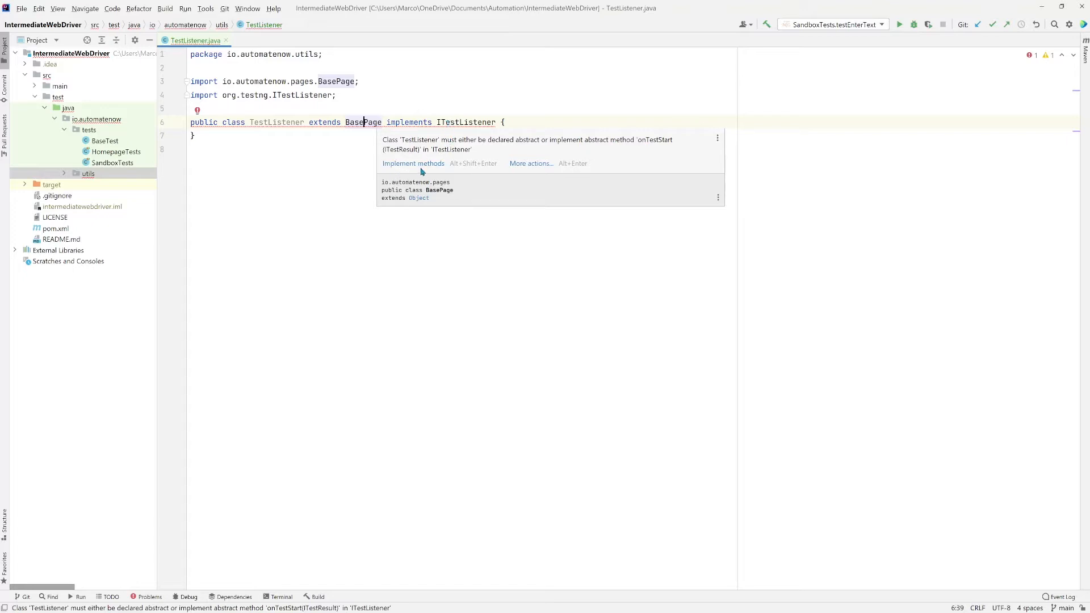
left_click(413, 163)
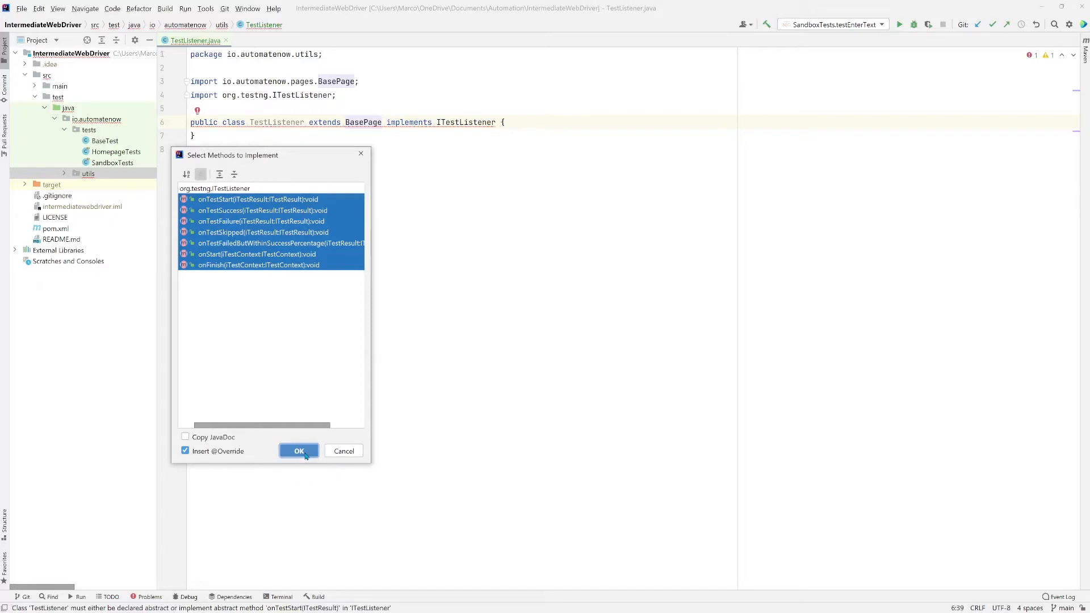
left_click(298, 450)
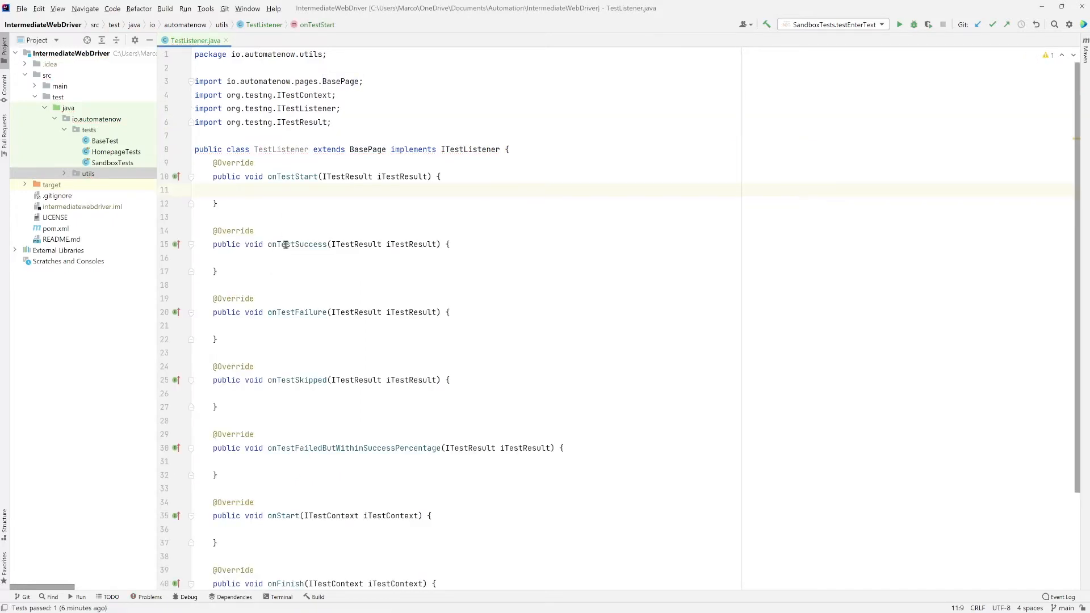
mouse_move(311, 340)
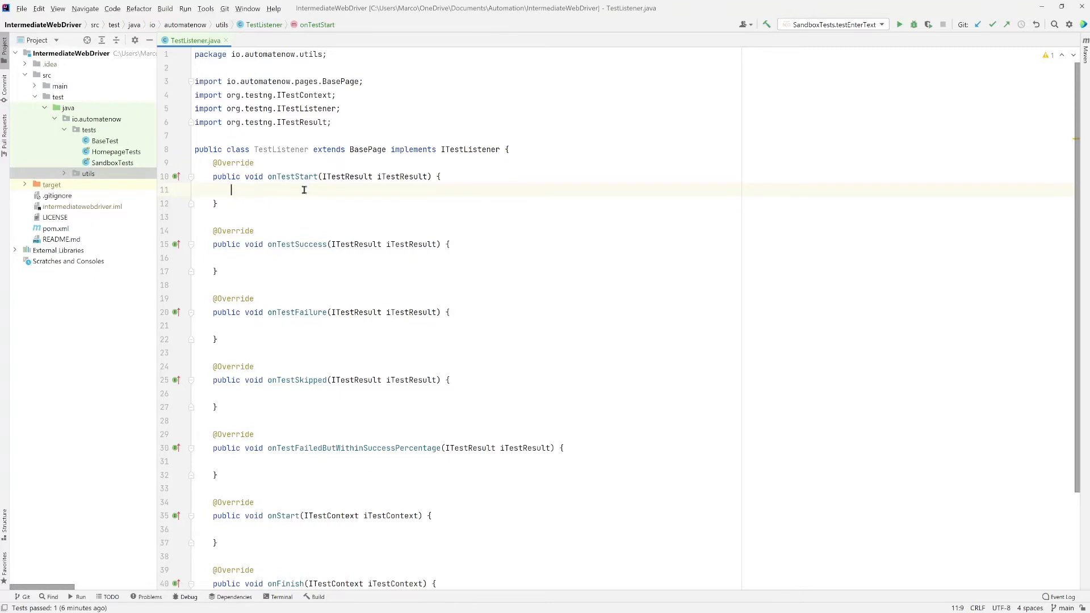
mouse_move(275, 176)
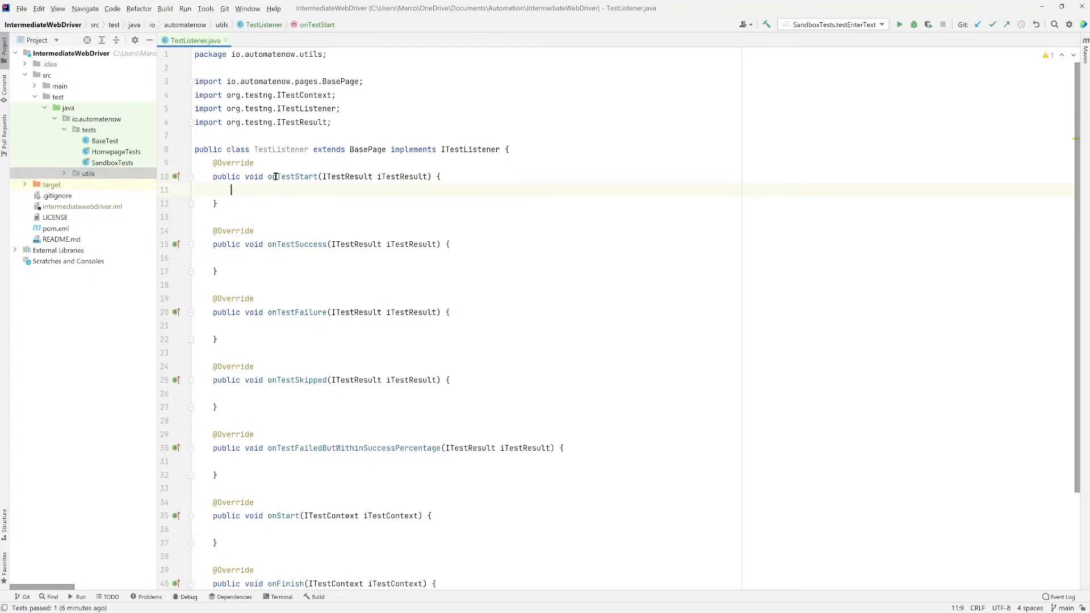
double_click(290, 176)
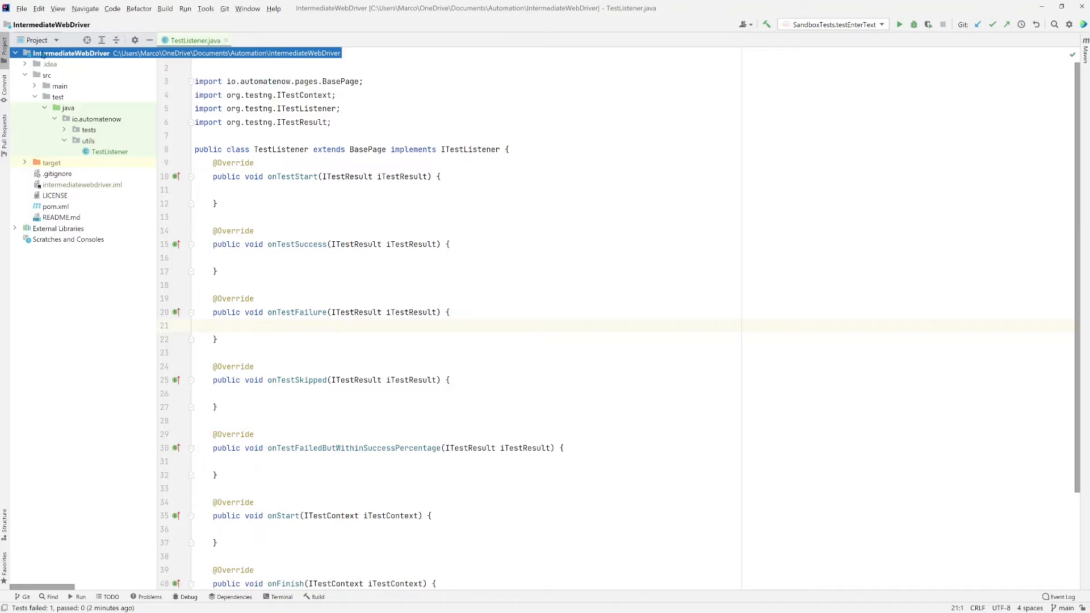
Step: Create a failed_tests directory at the IntermediateWebDriver project root and return to onTestFailure
right_click(73, 52)
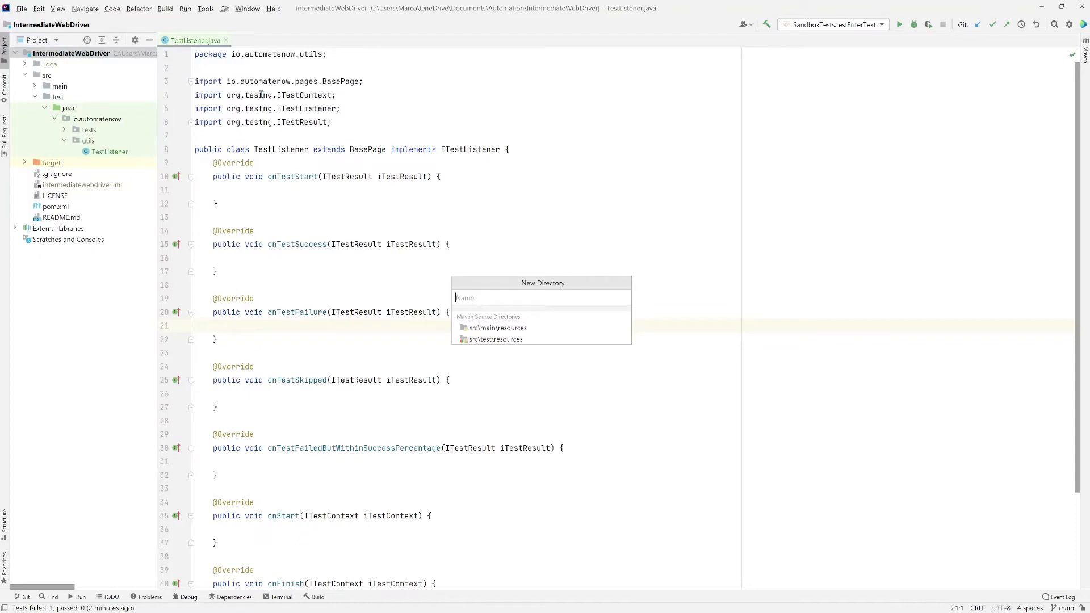
type("faile")
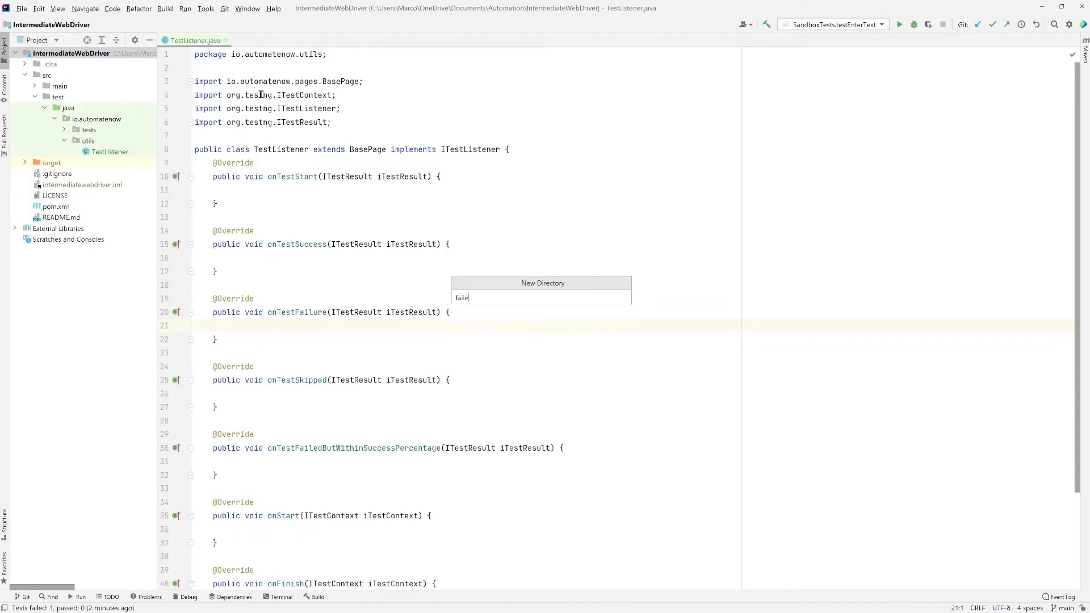
type("d_tests")
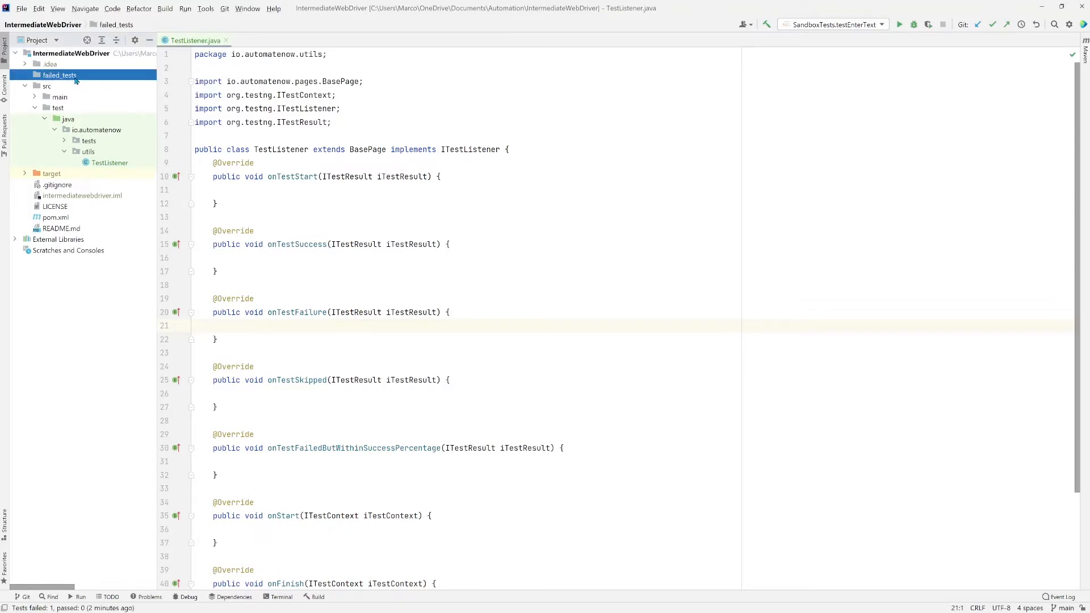
left_click(274, 326)
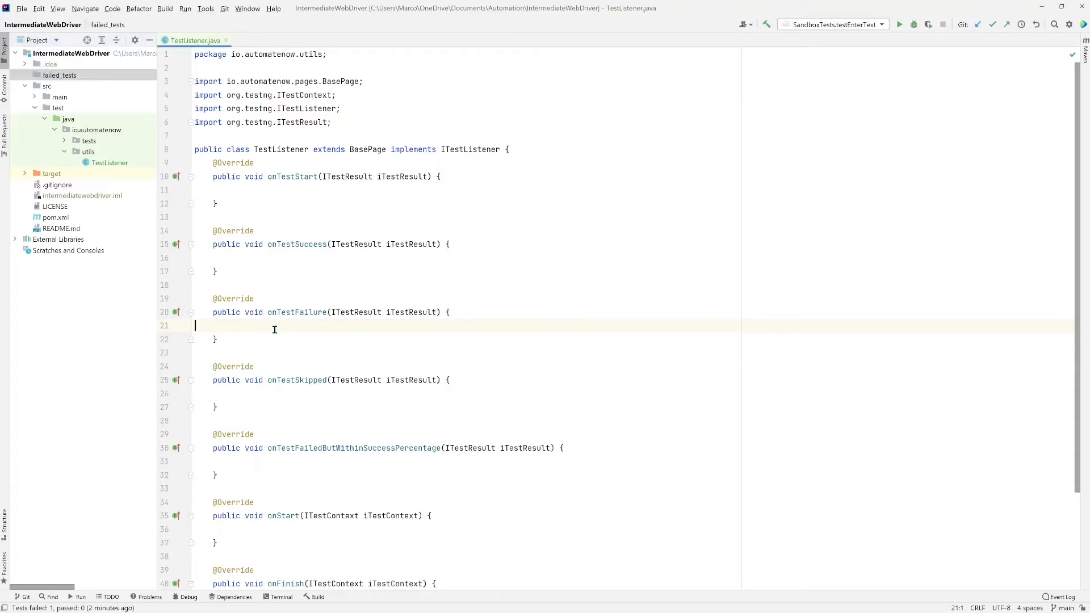
left_click(261, 325)
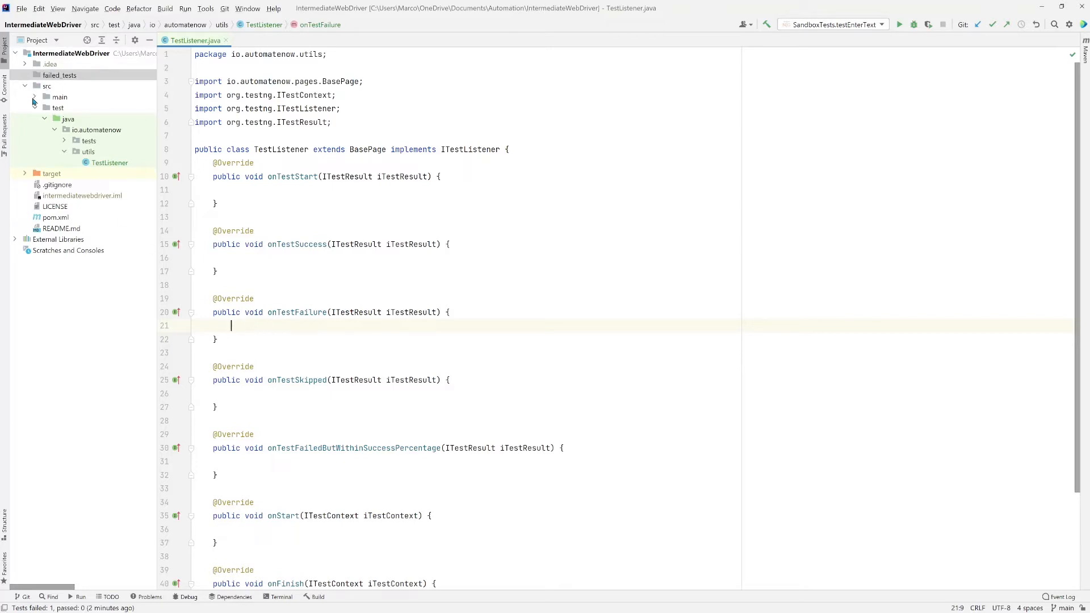
Step: Copy BasePage's takeScreenshot code into onTestFailure, saving to ./failed_tests/screenshot.png
left_click(33, 96)
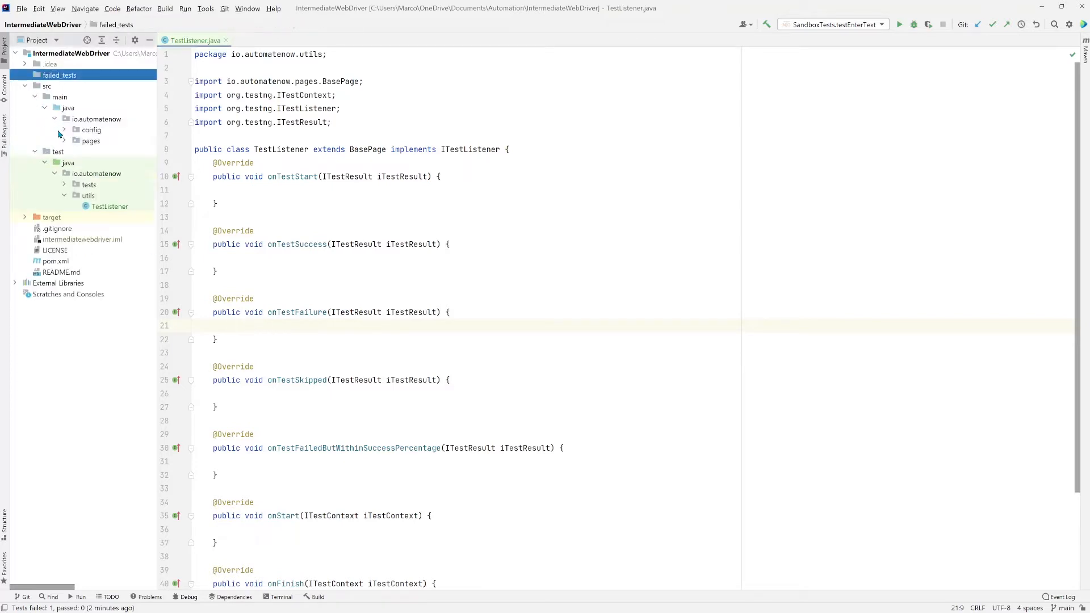
left_click(91, 140)
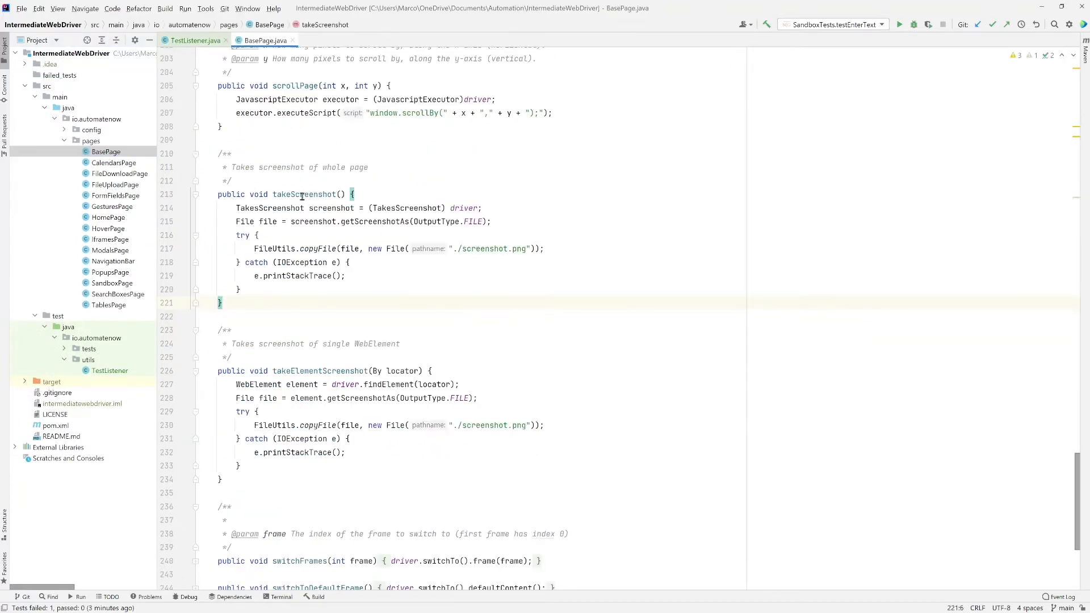
double_click(303, 194)
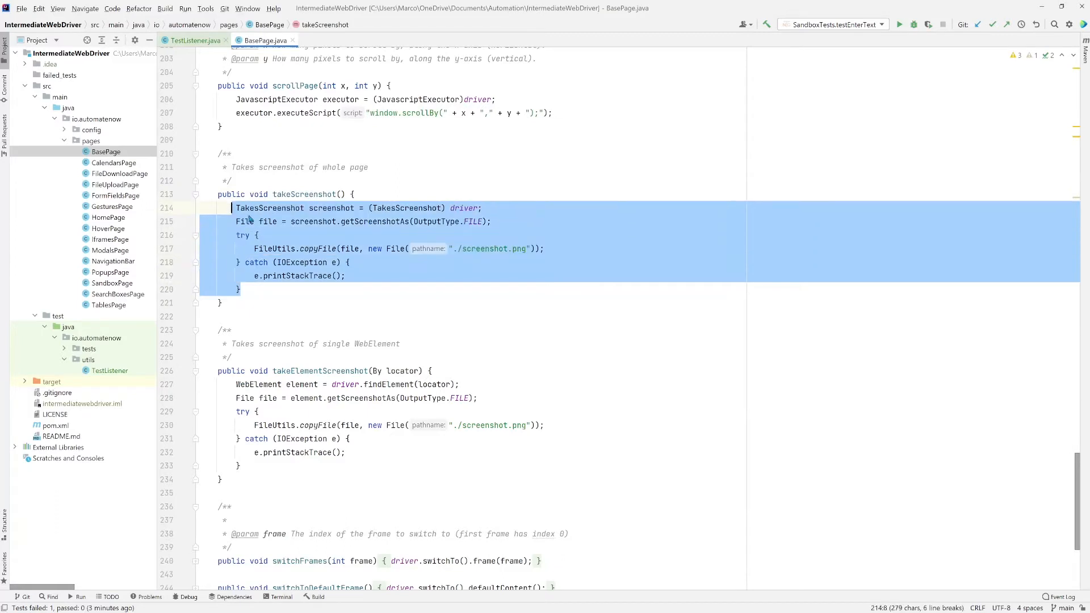
left_click(250, 220)
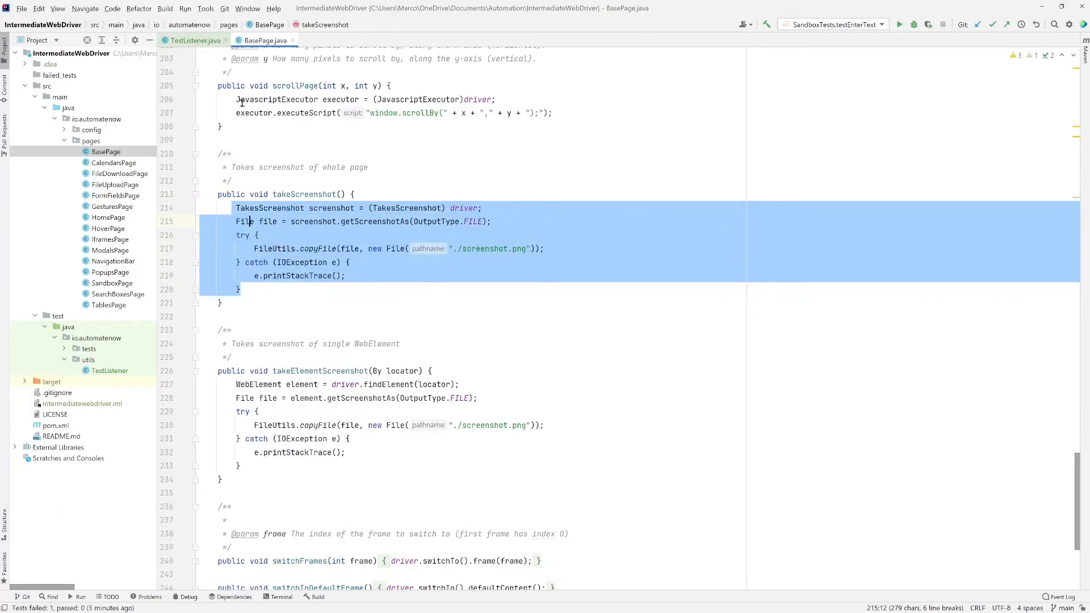
left_click(194, 40)
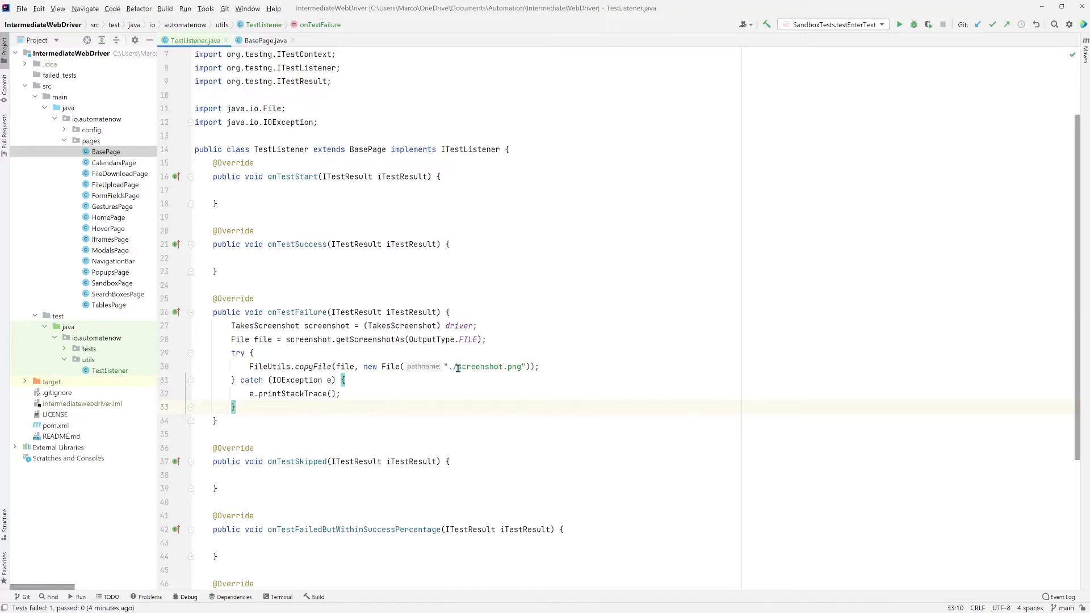
type("failed_tests/")
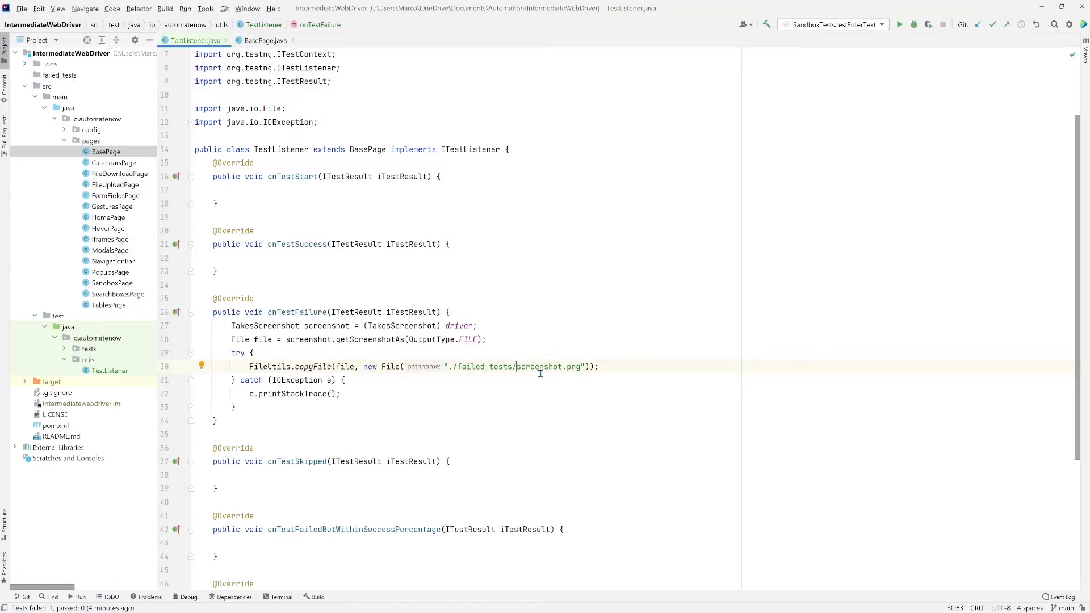
left_click(89, 348)
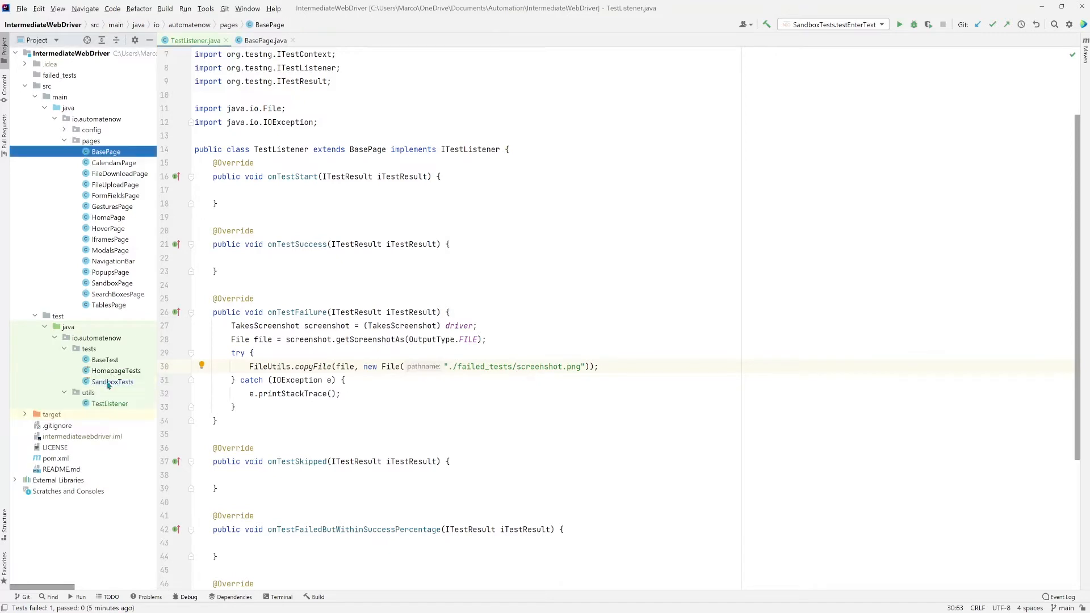
Step: In Chrome, open the Form Fields page from the automateNow Sandbox
left_click(111, 381)
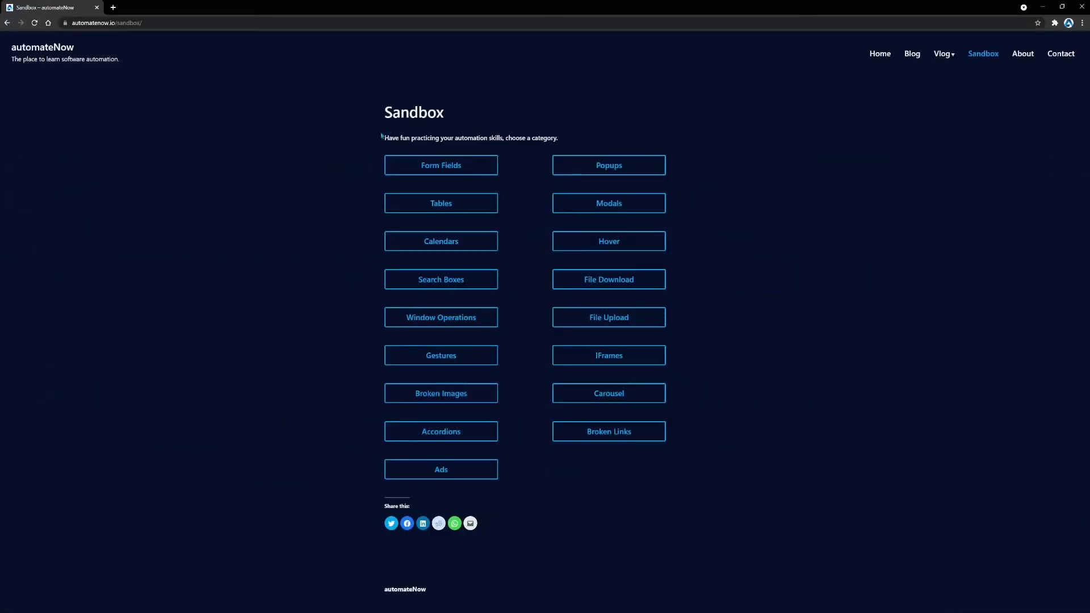
mouse_move(461, 144)
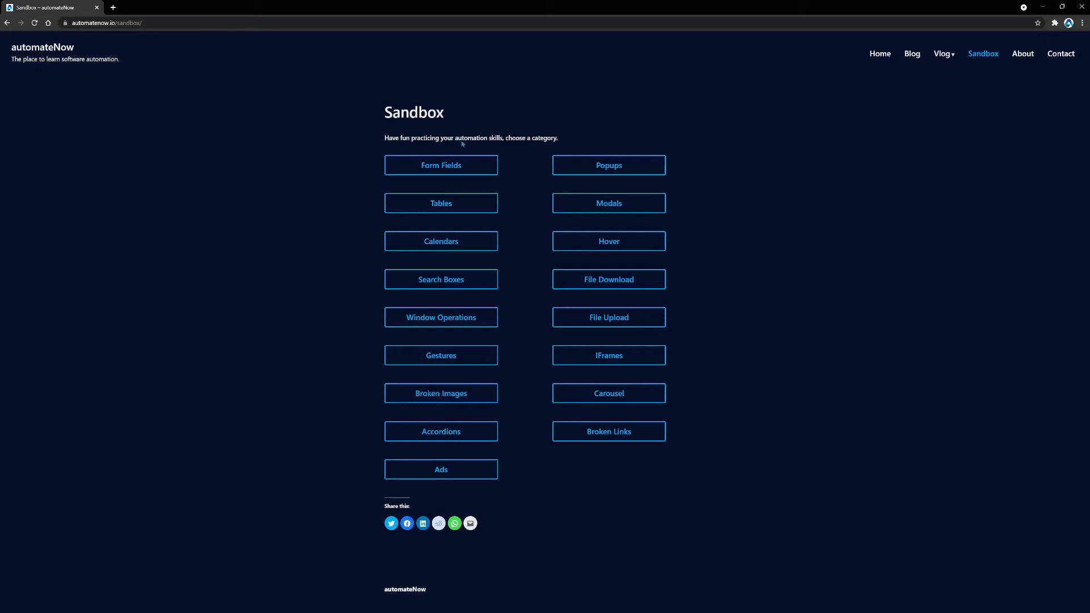
left_click(441, 165)
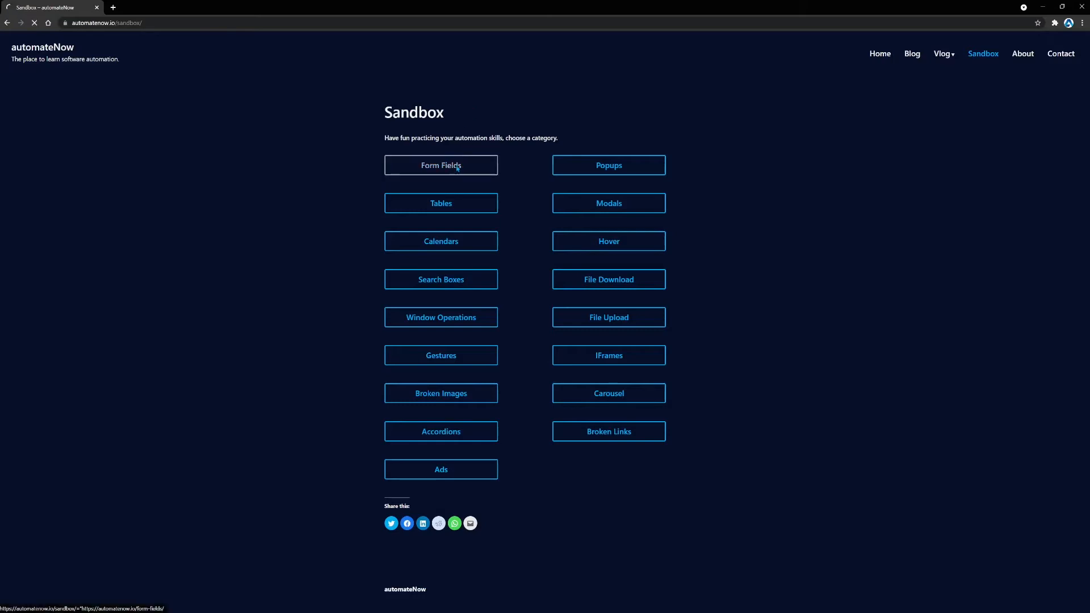
left_click(441, 164)
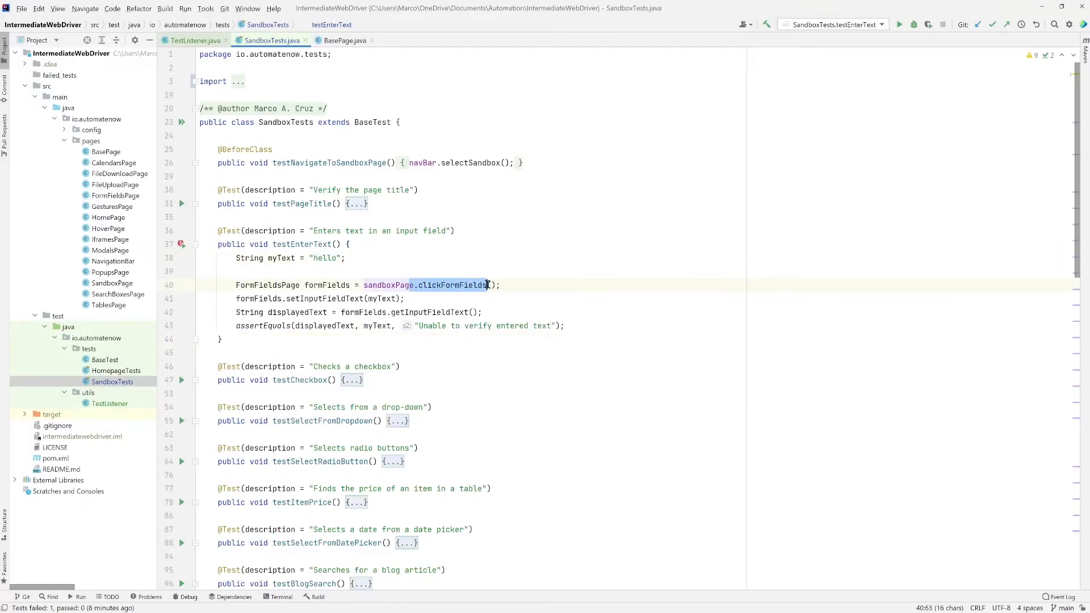
Step: Change testEnterText's assertEquals expected value from myText to "bad text"
left_click(323, 298)
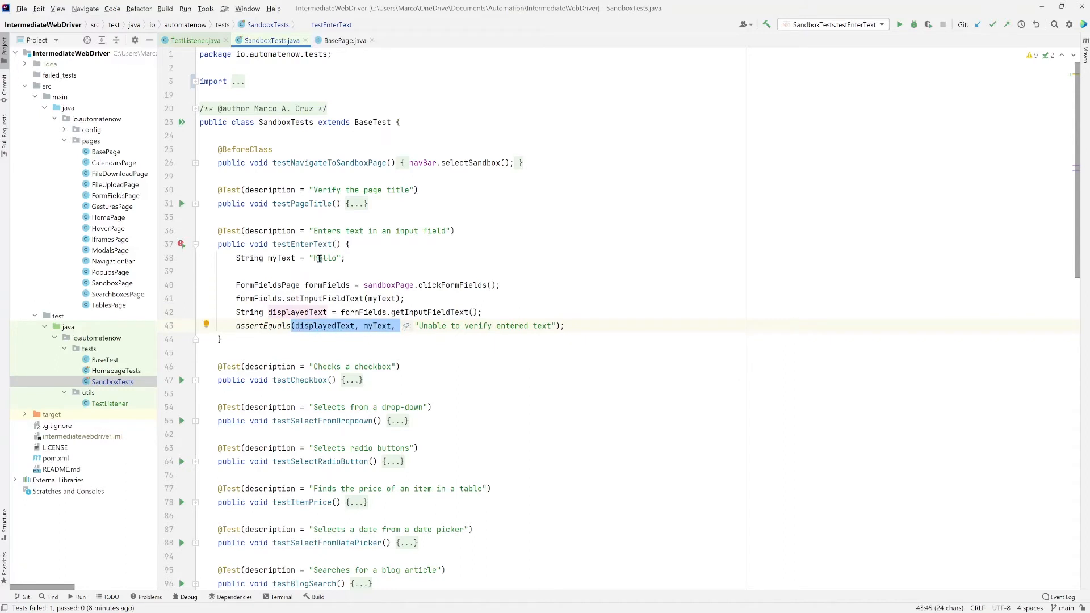
double_click(325, 257)
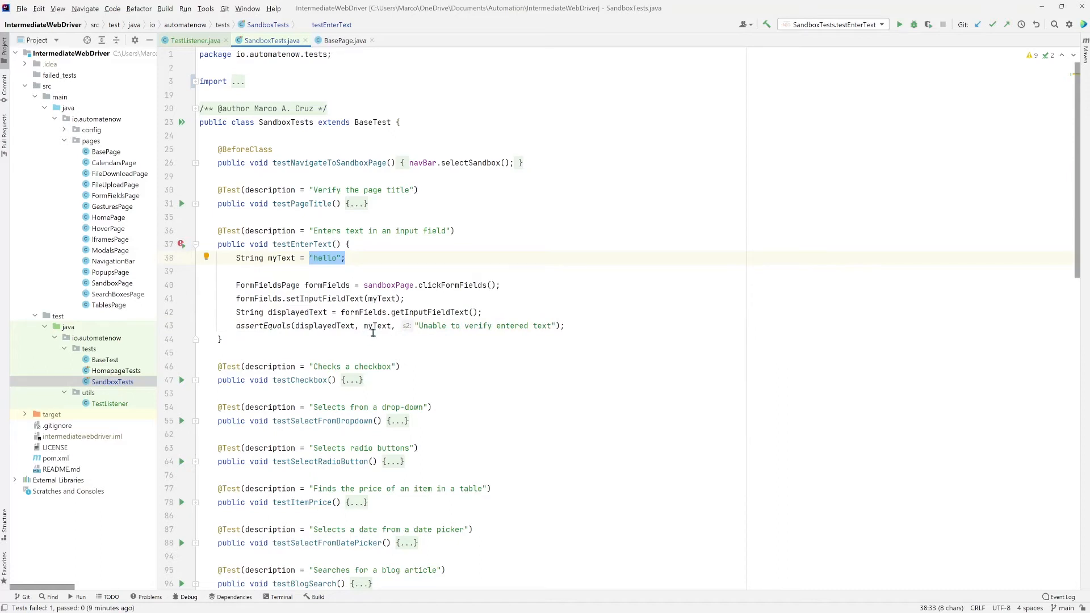
mouse_move(375, 325)
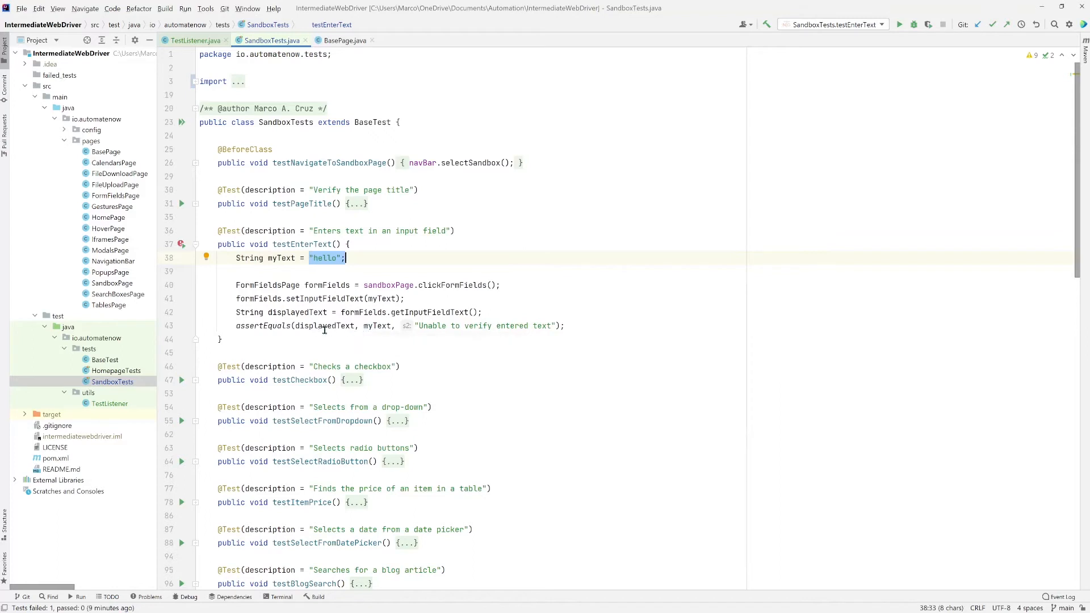
left_click(313, 325)
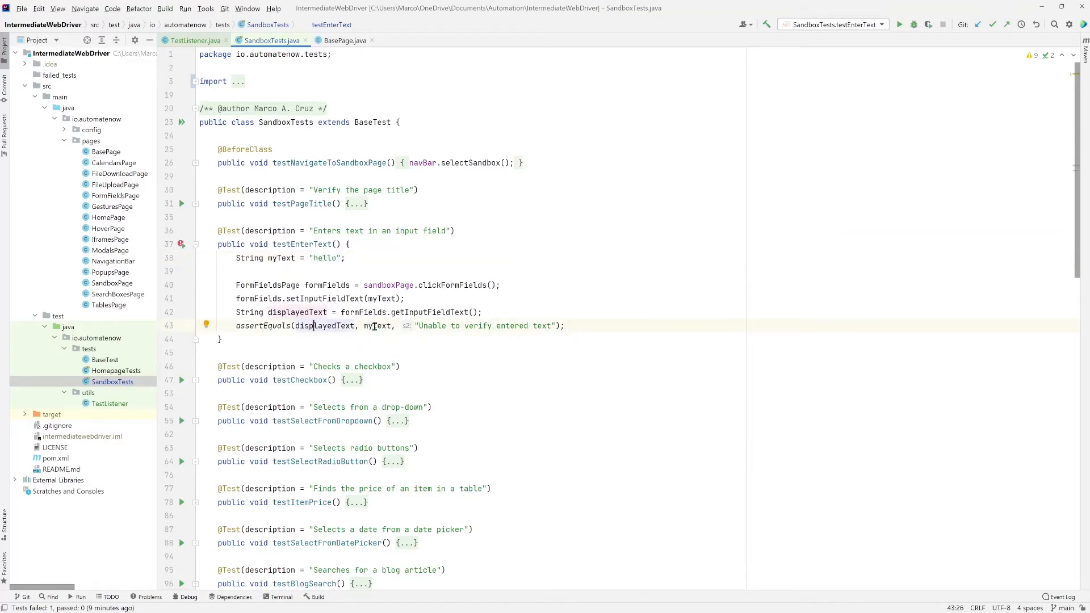
double_click(378, 325)
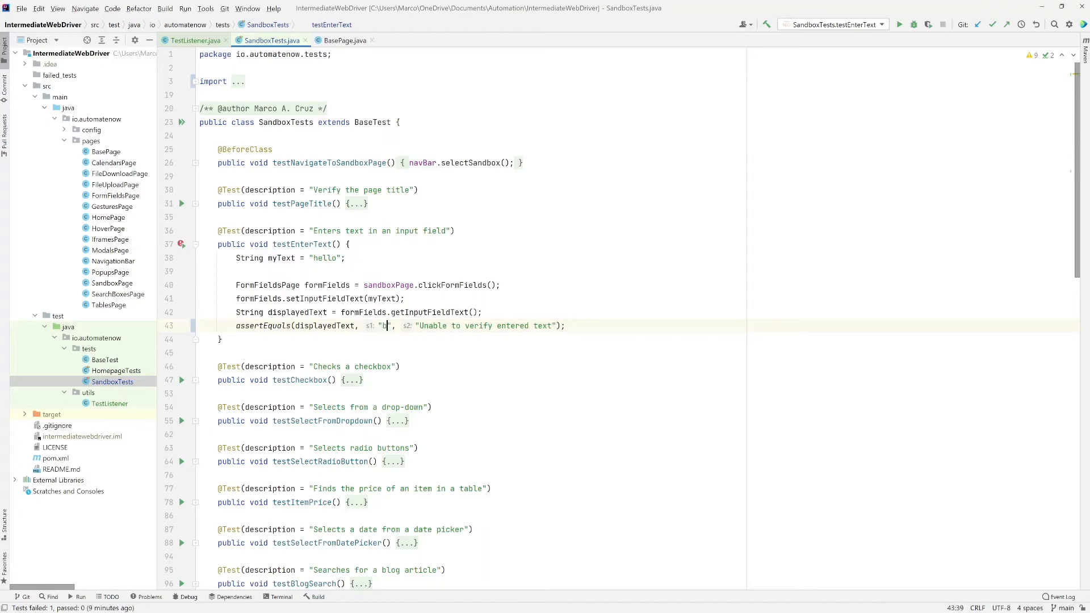
type("ad text")
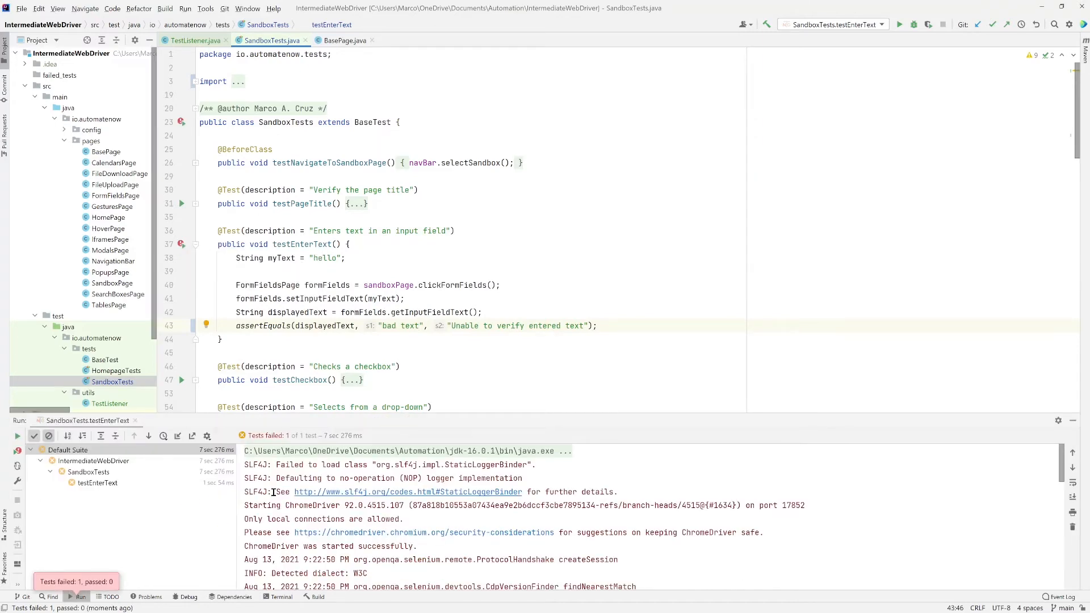
Step: Check the failure output (expected "bad text", got "hello") and reopen TestListener
scroll("down", 3)
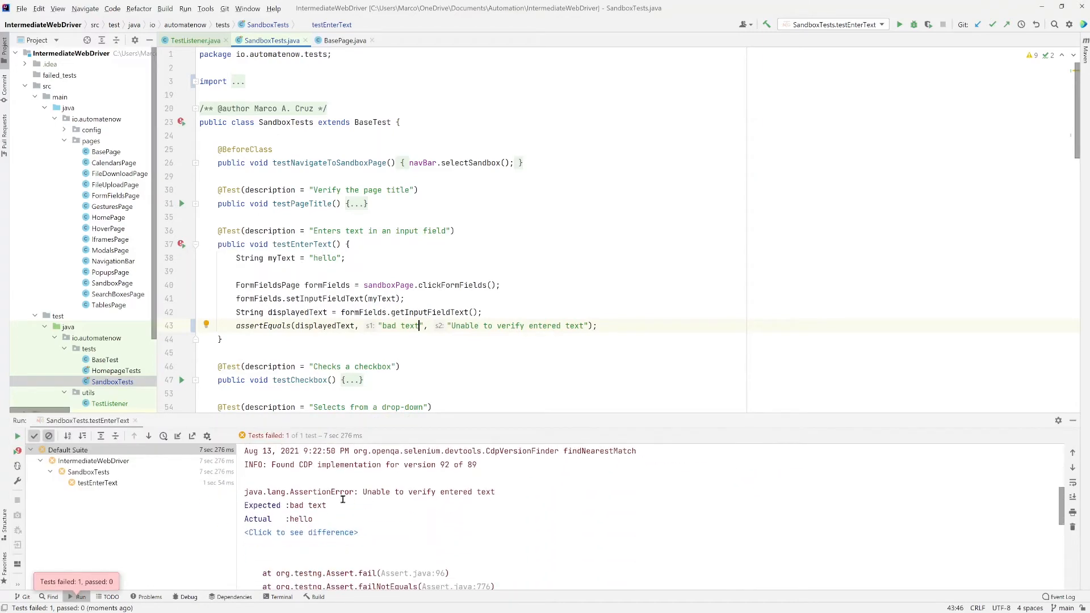
mouse_move(384, 502)
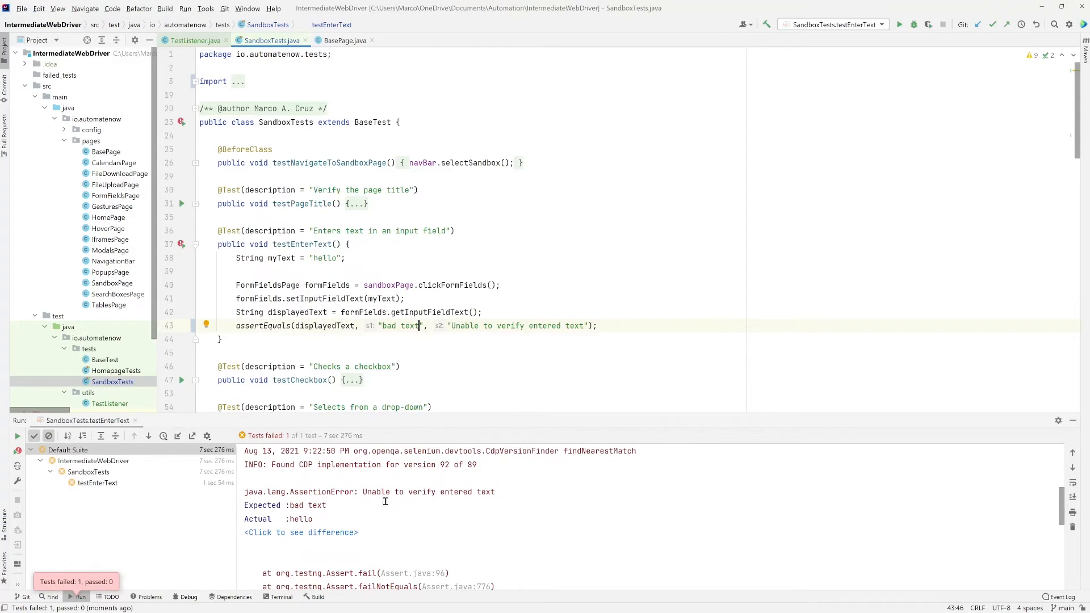
mouse_move(475, 491)
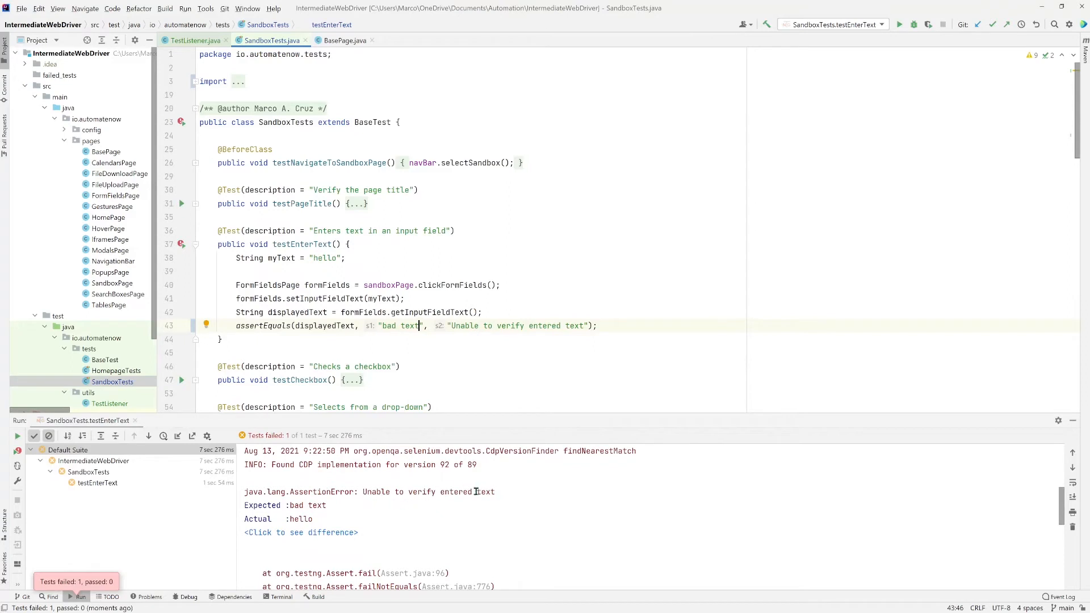
double_click(306, 504)
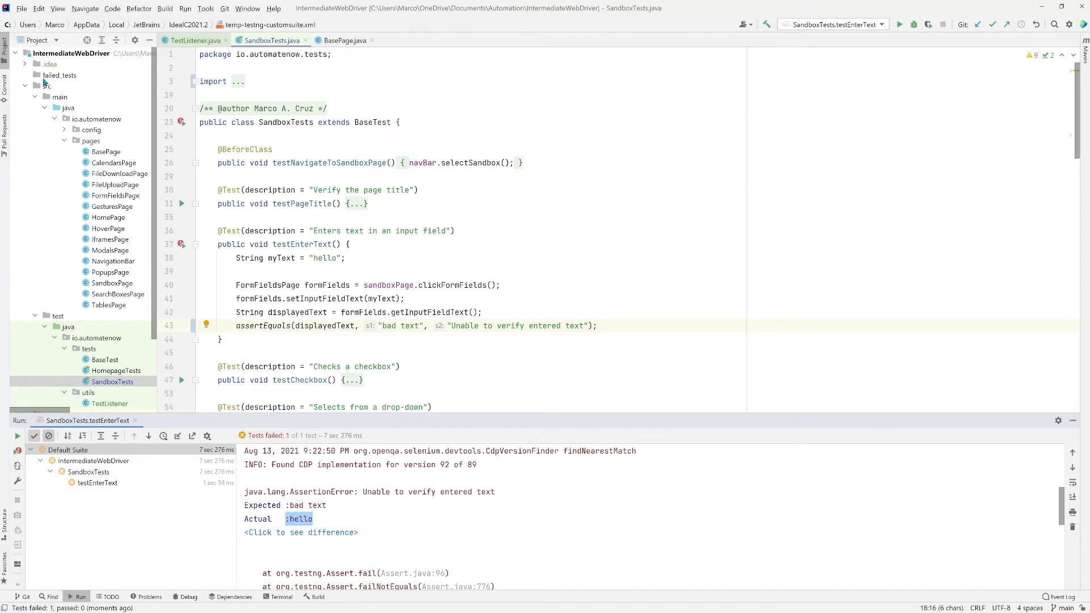
left_click(59, 75)
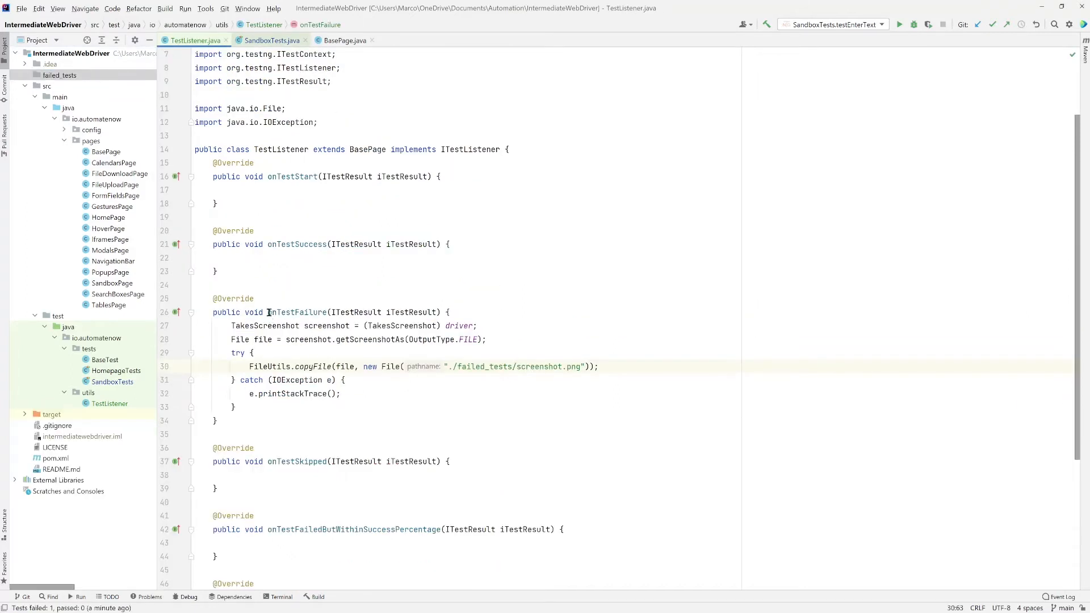
double_click(295, 312)
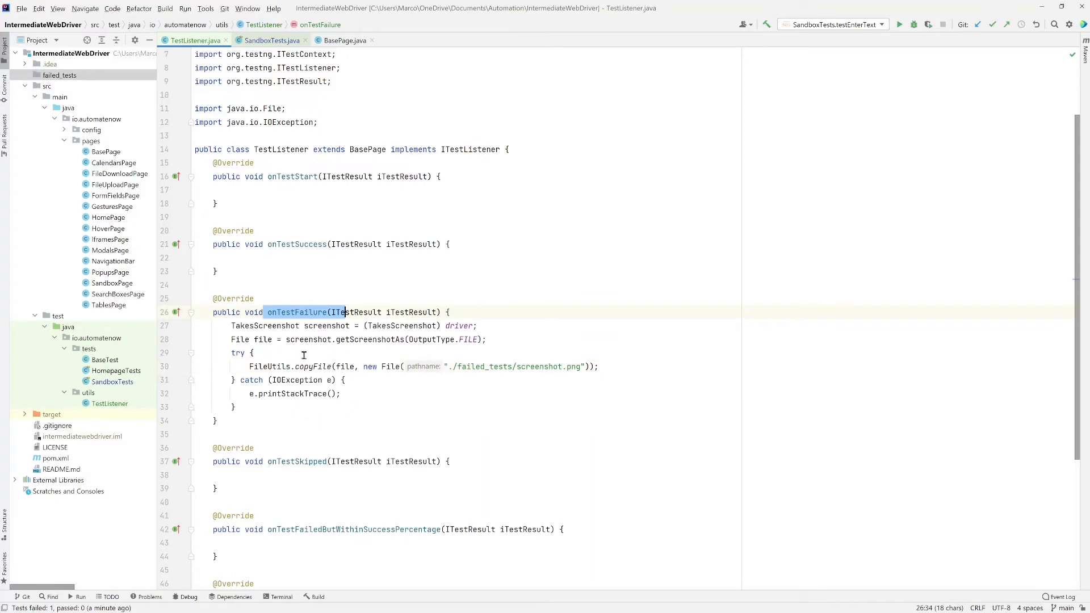
left_click(269, 41)
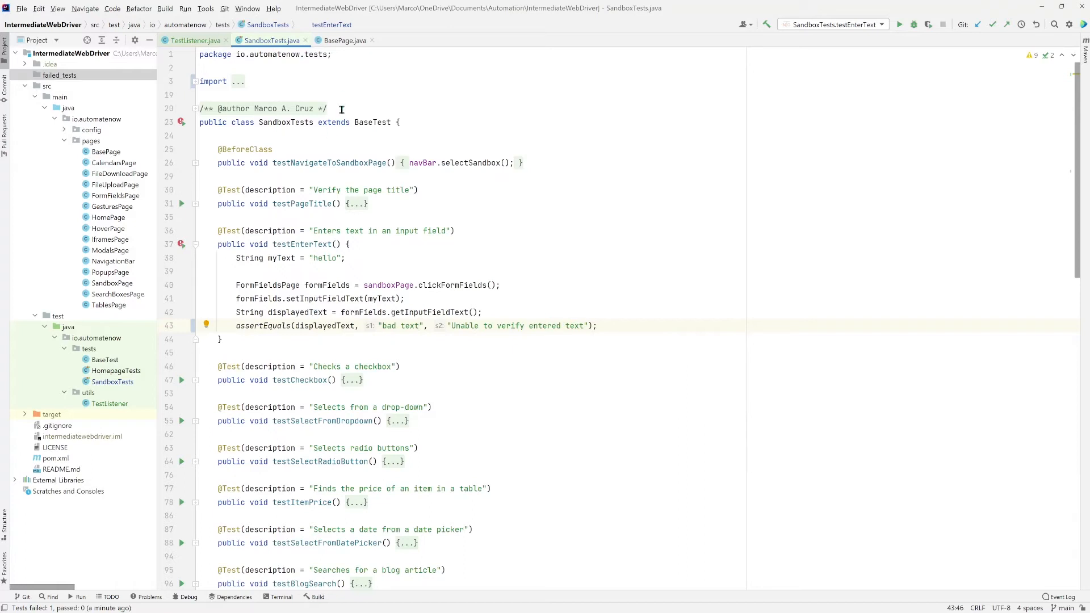
left_click(340, 108)
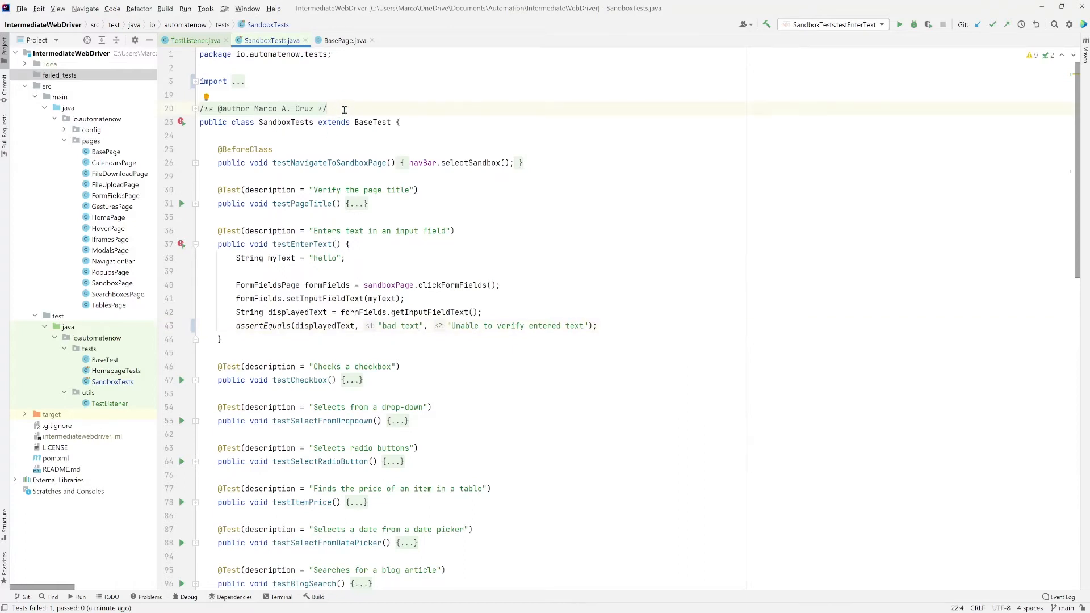
type("@")
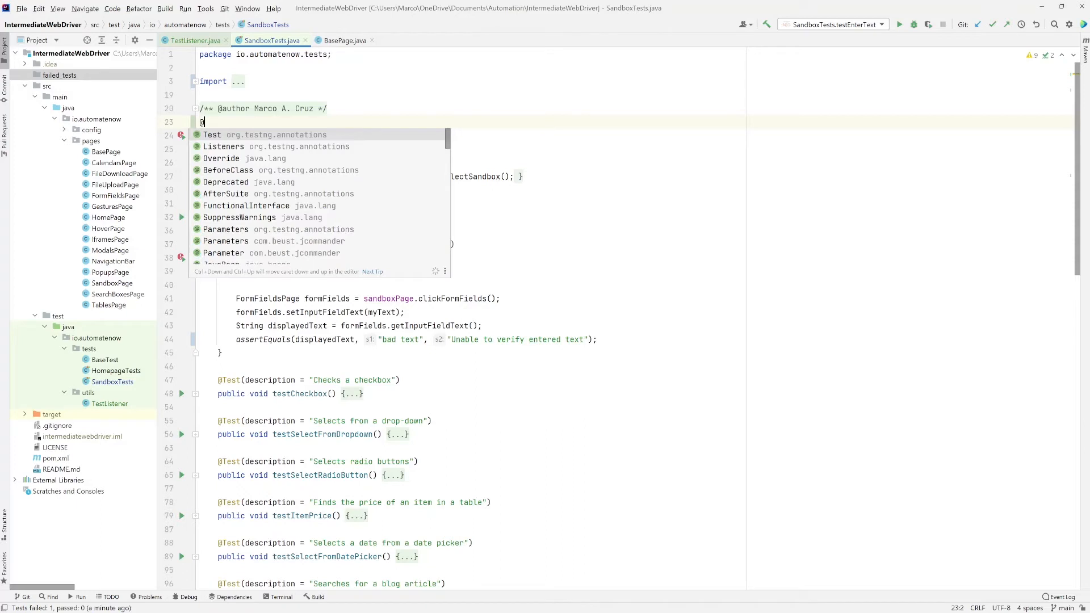
type("Lis")
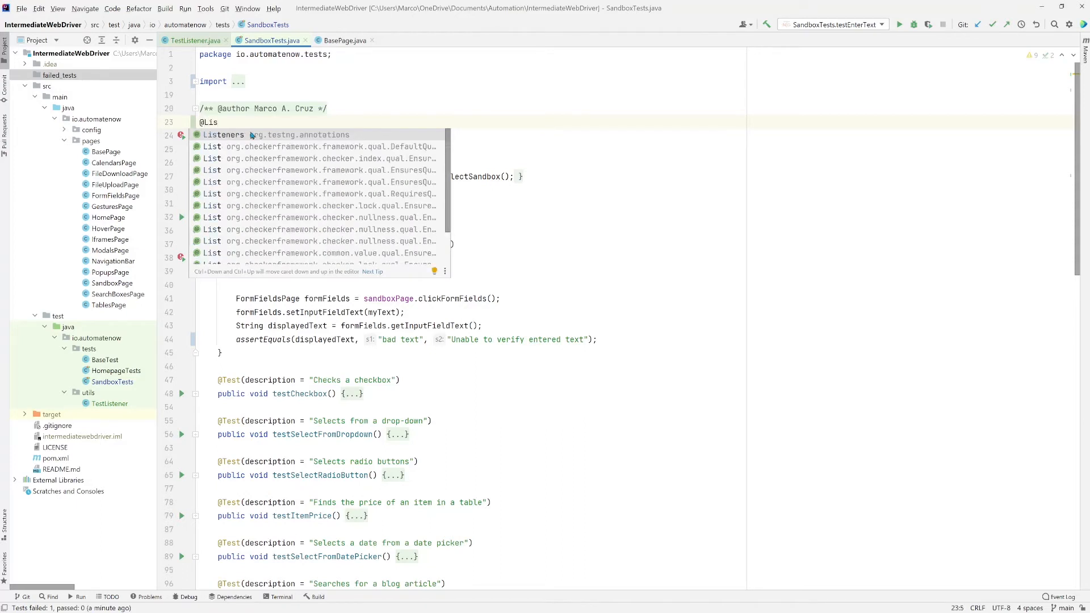
mouse_move(334, 142)
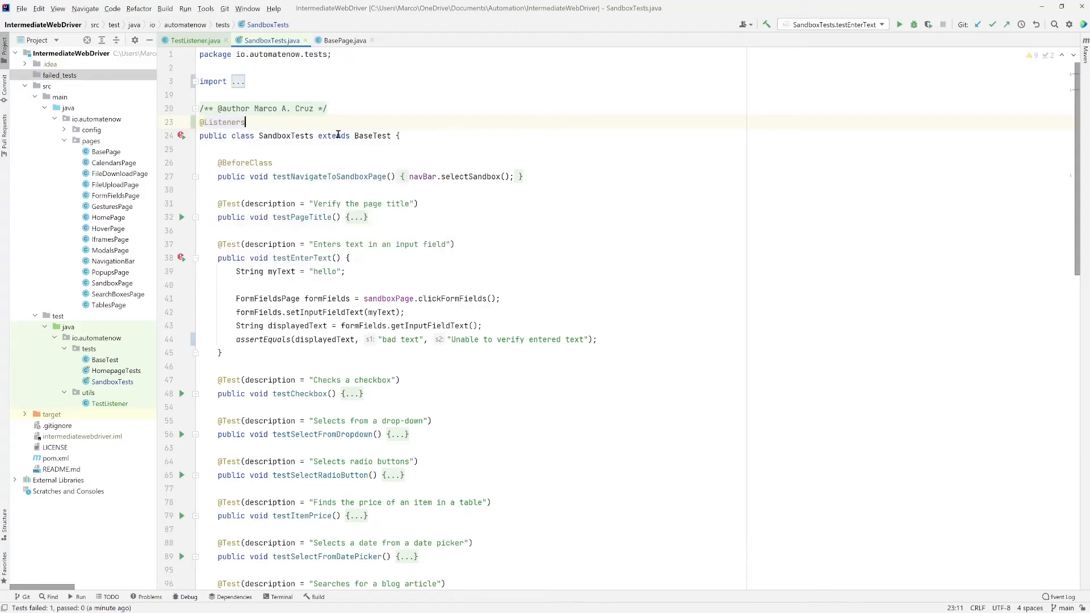
type("()")
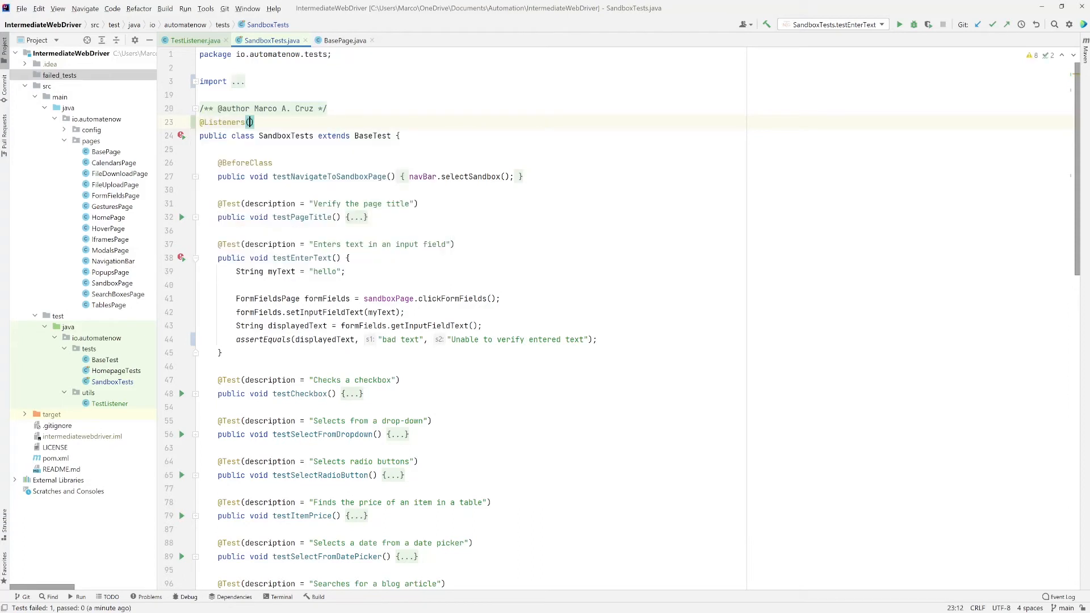
type("TestListener")
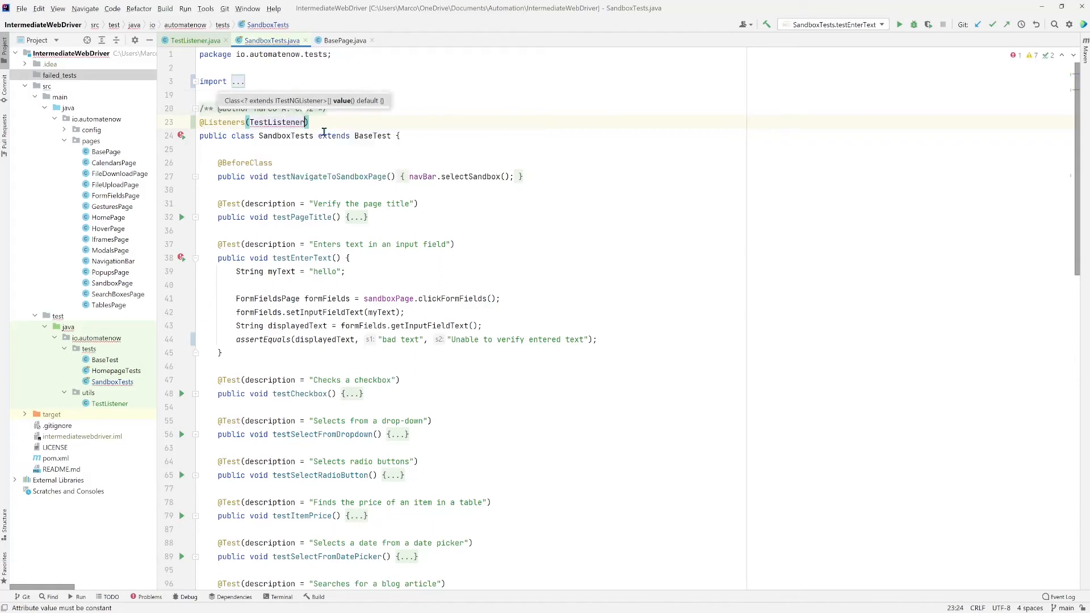
type(".class")
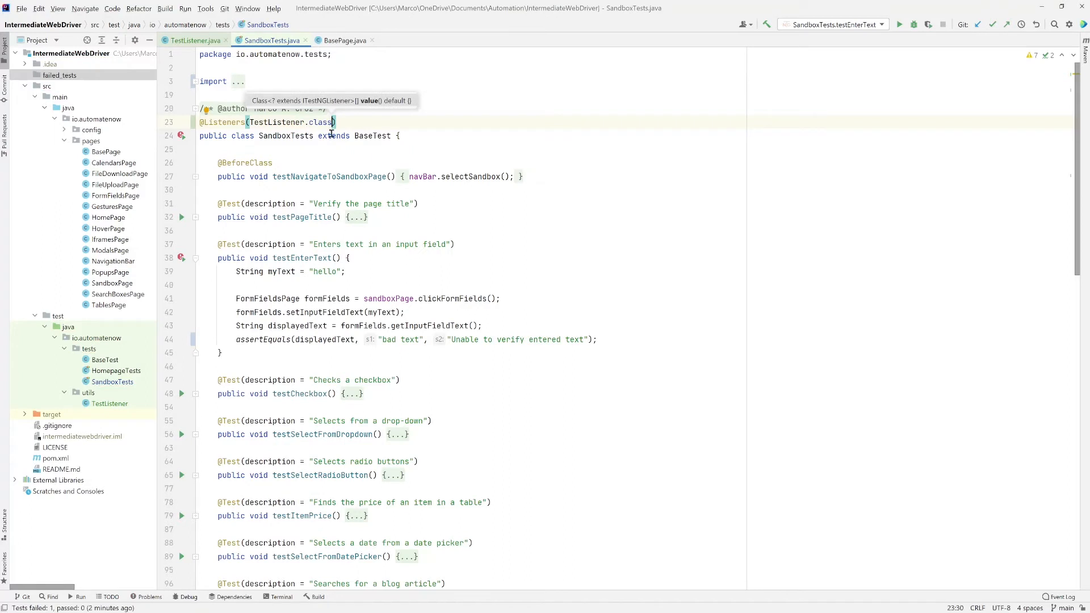
mouse_move(204, 260)
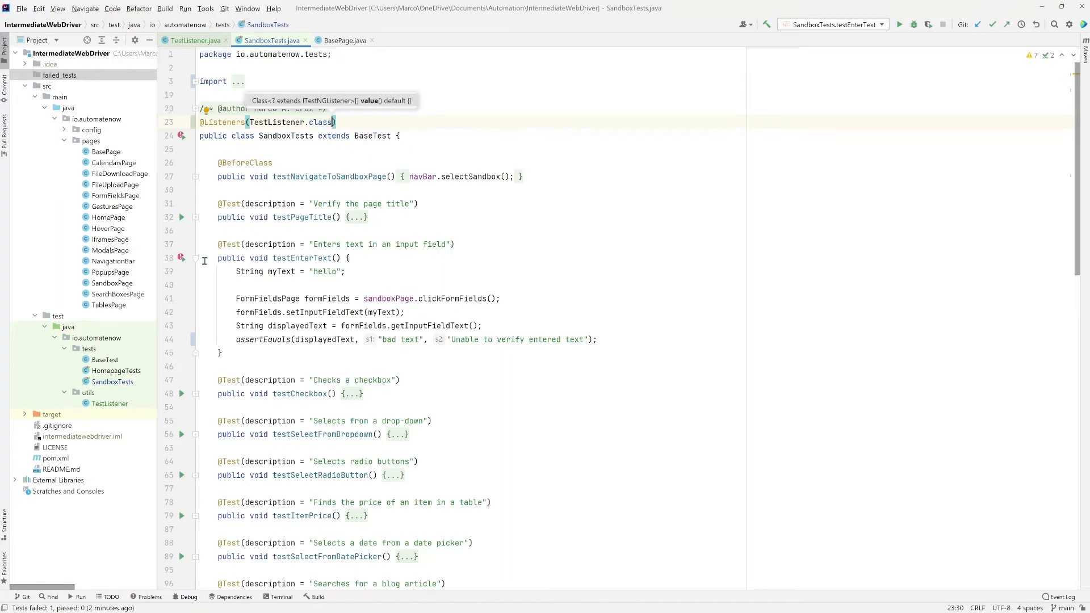
mouse_move(130, 404)
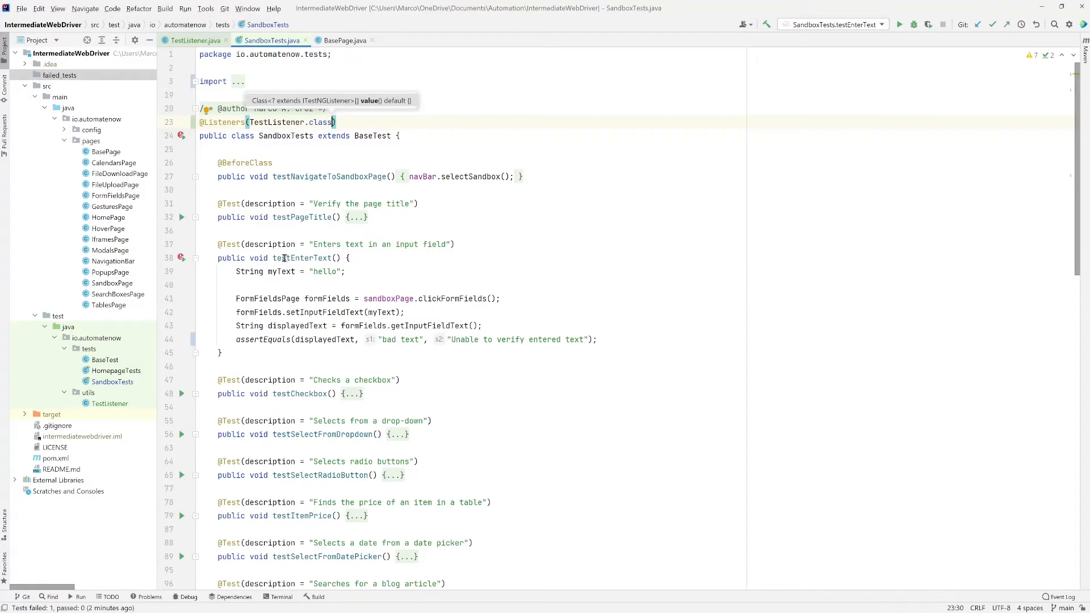
mouse_move(115, 409)
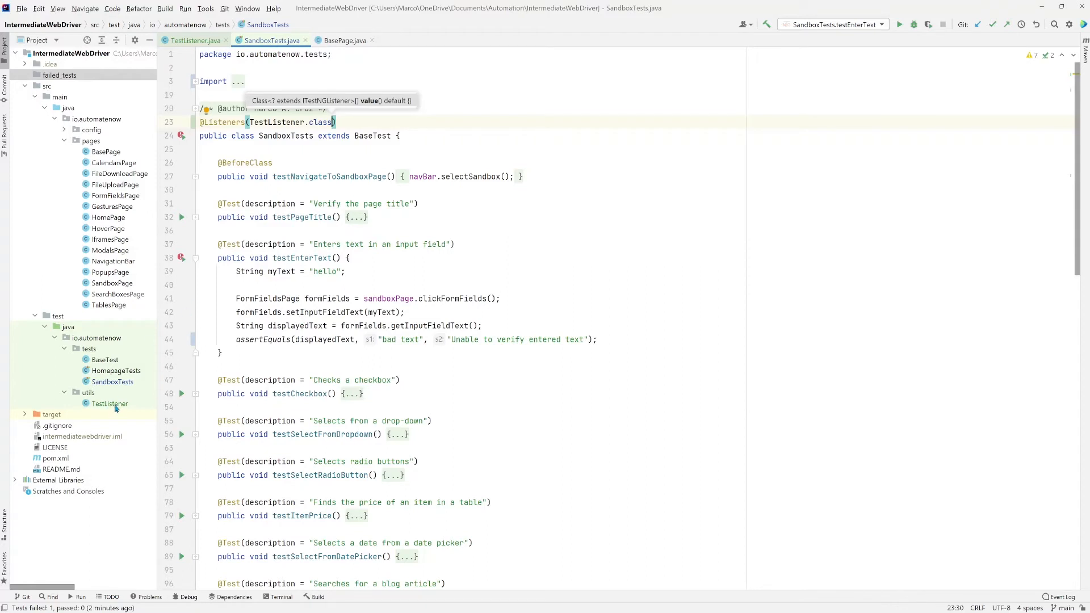
mouse_move(126, 407)
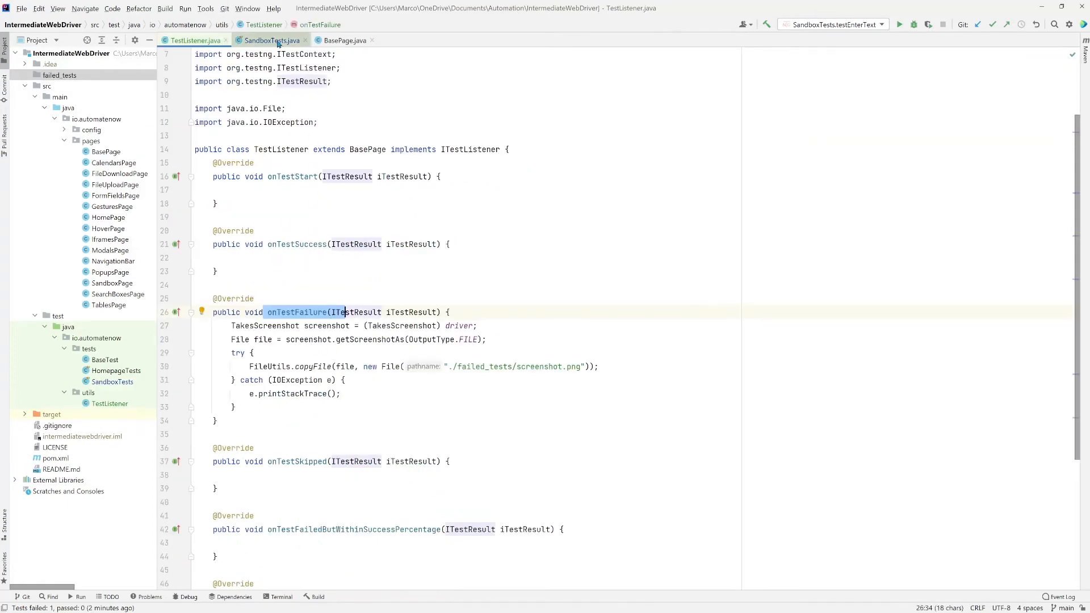
left_click(270, 40)
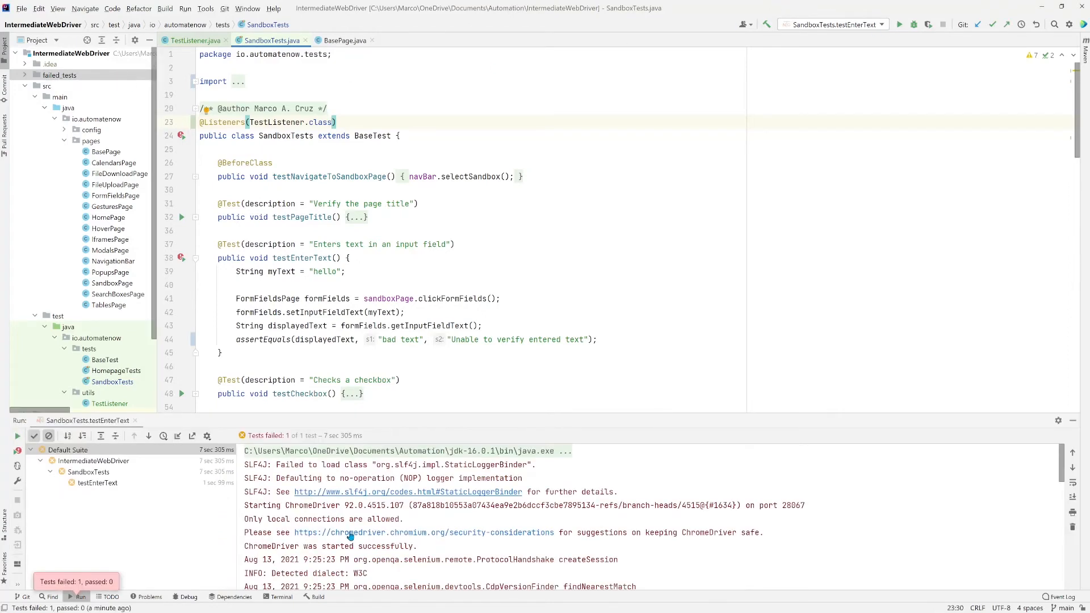
Step: Preview failed_tests/screenshot.png, check the "bad text" console output, then close the image
scroll("down", 3)
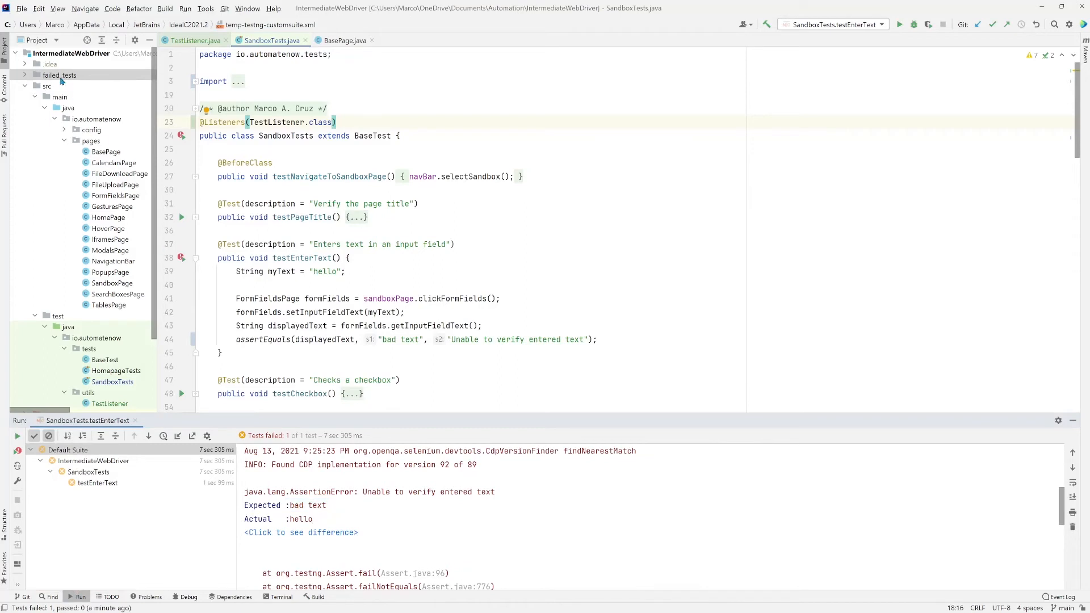
mouse_move(37, 81)
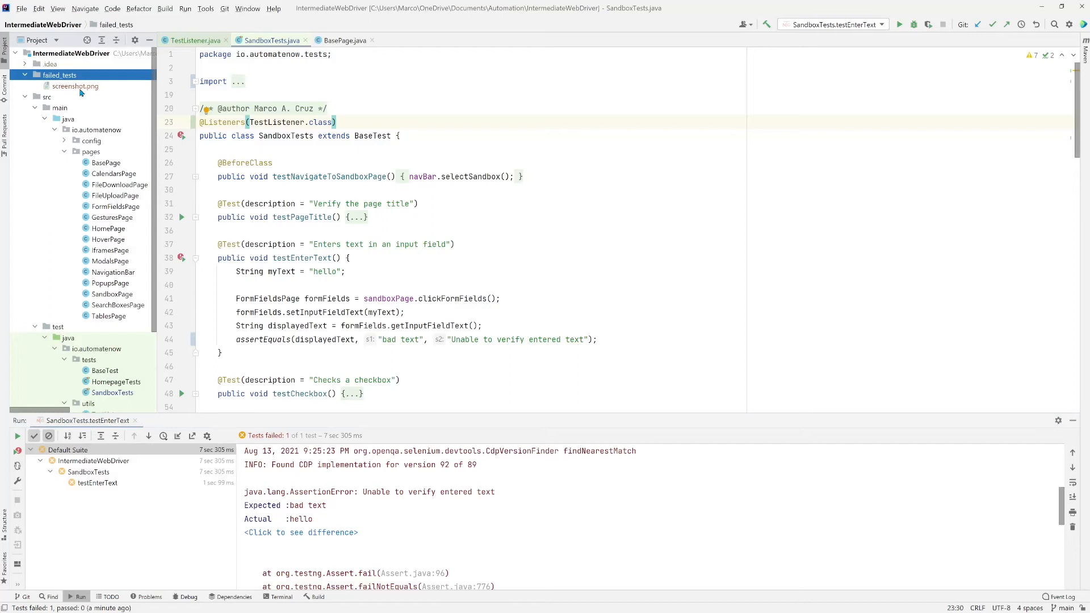
mouse_move(93, 91)
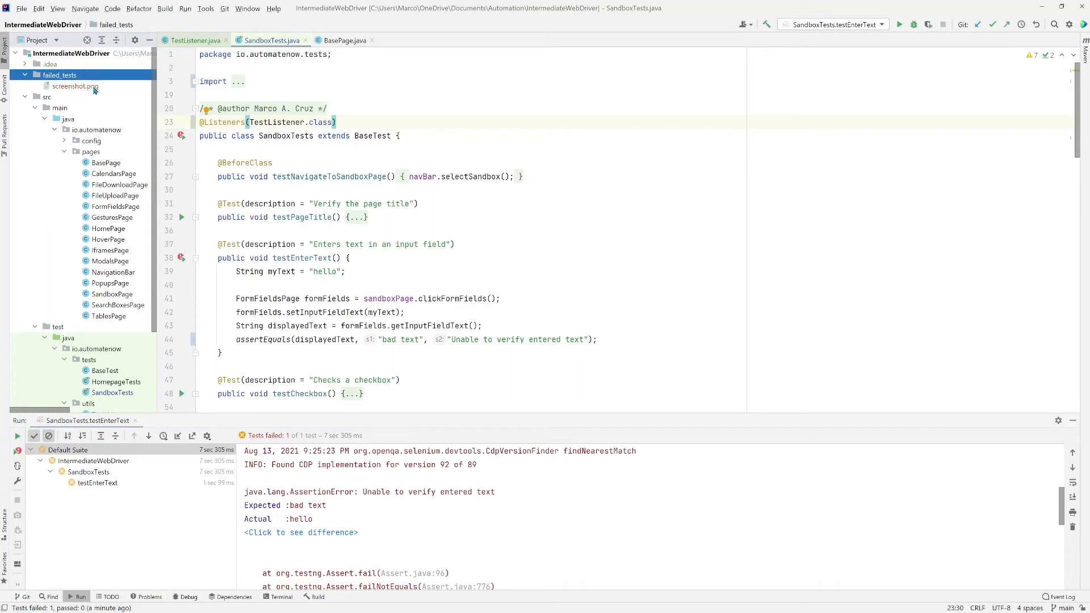
double_click(75, 86)
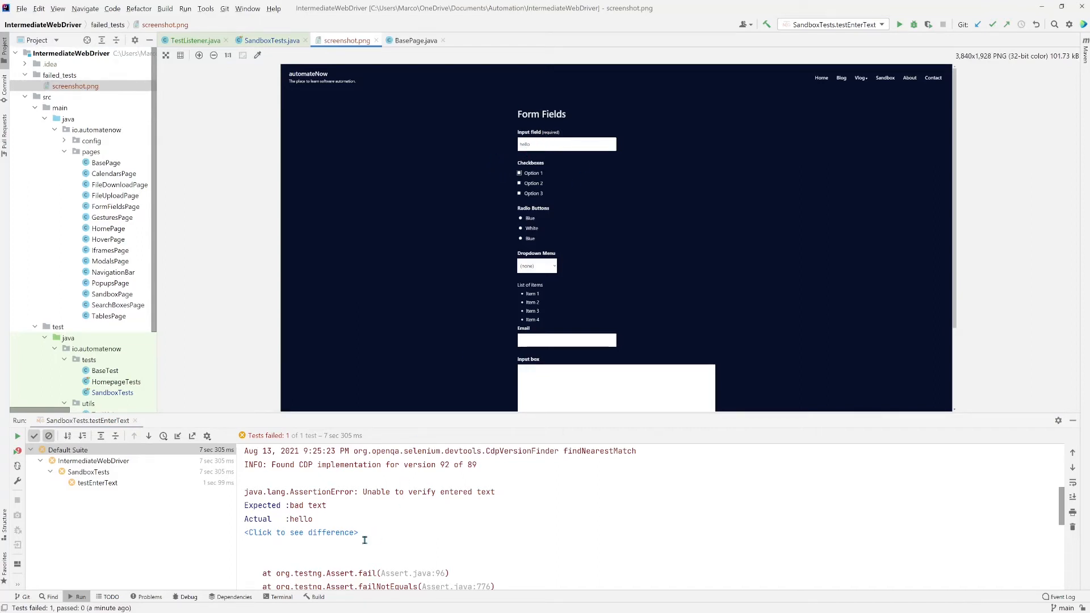
double_click(307, 505)
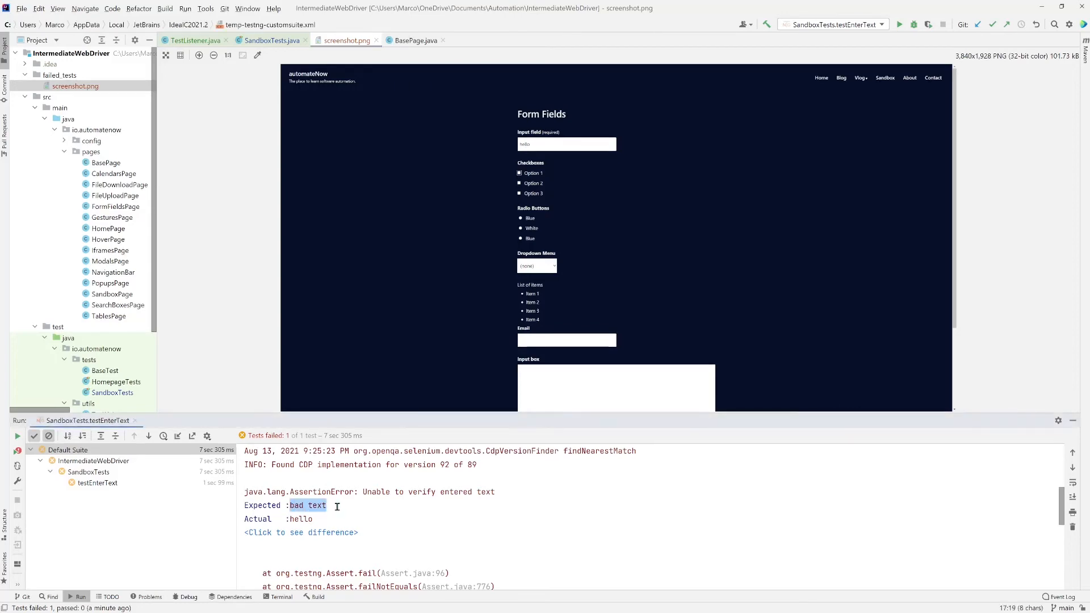
left_click(266, 40)
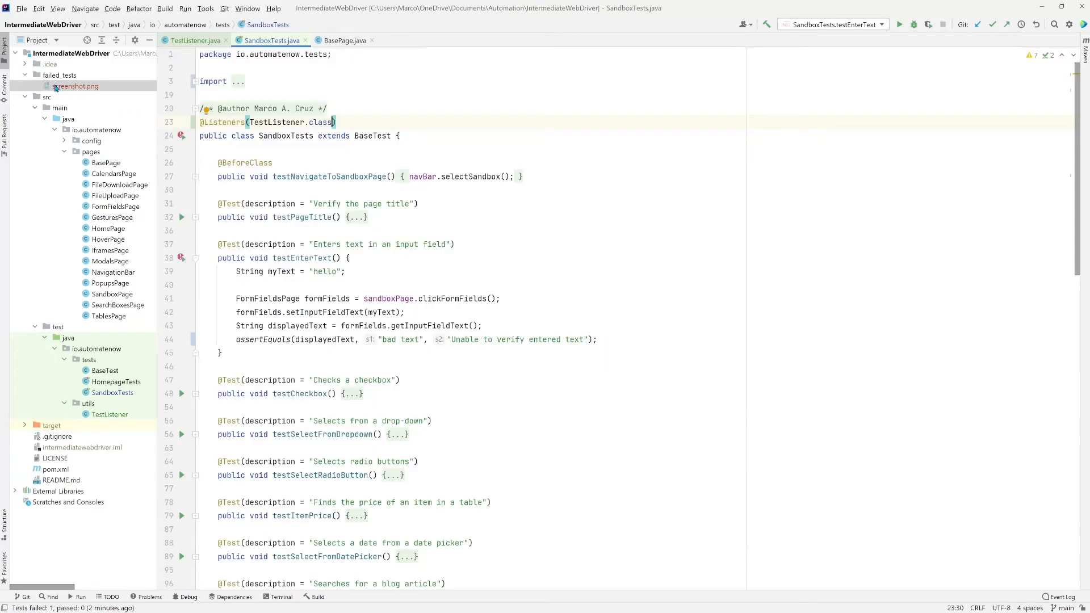
mouse_move(85, 92)
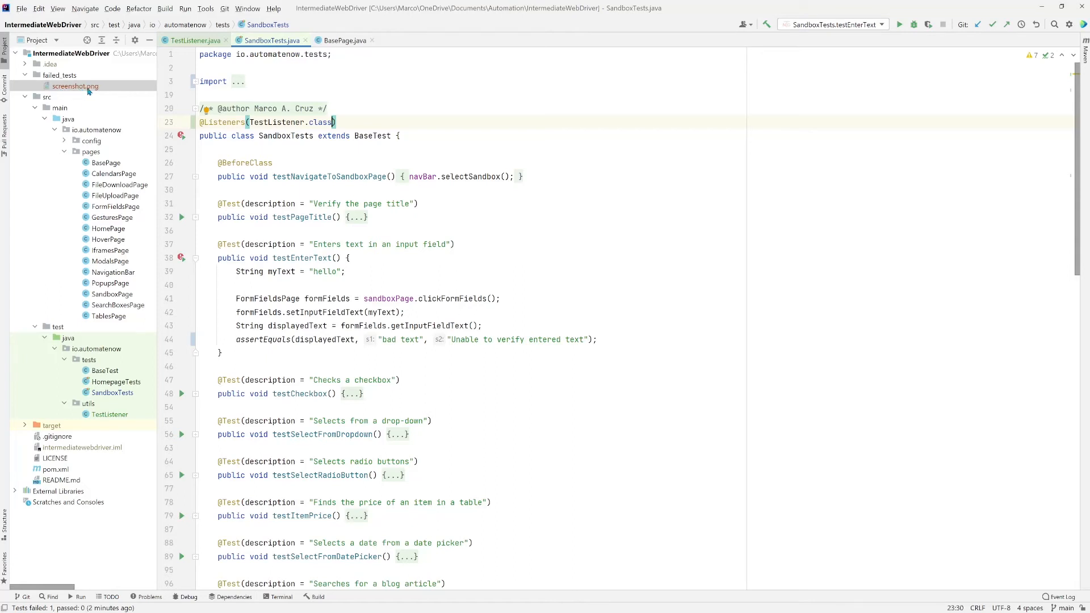
Step: In onTestFailure, declare String methodName = iTestResult.getName() and remove the fixed "screenshot" file name from the path
left_click(193, 40)
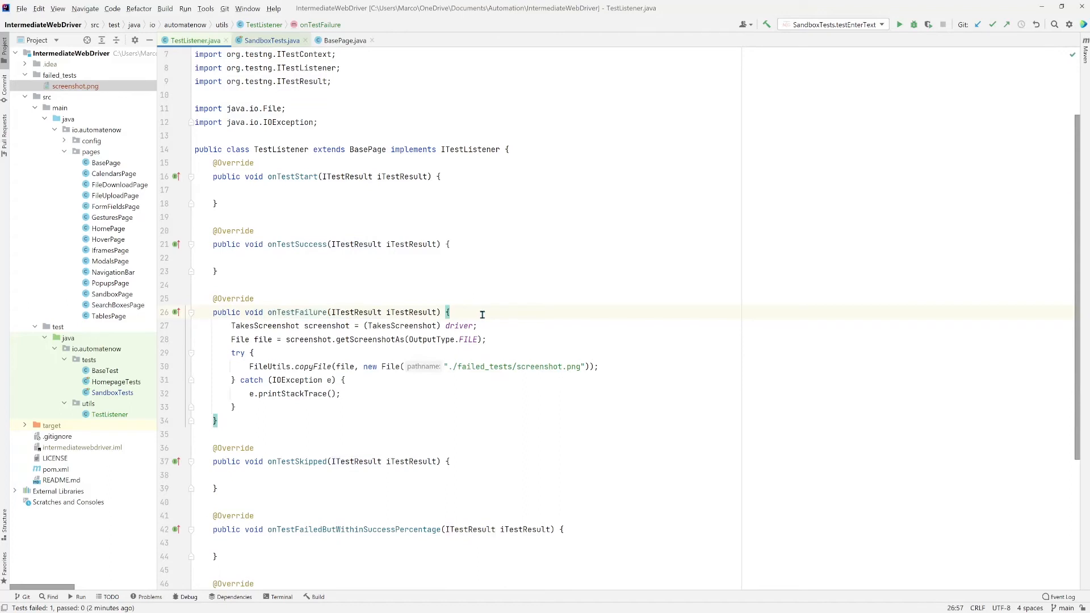
type("Strin")
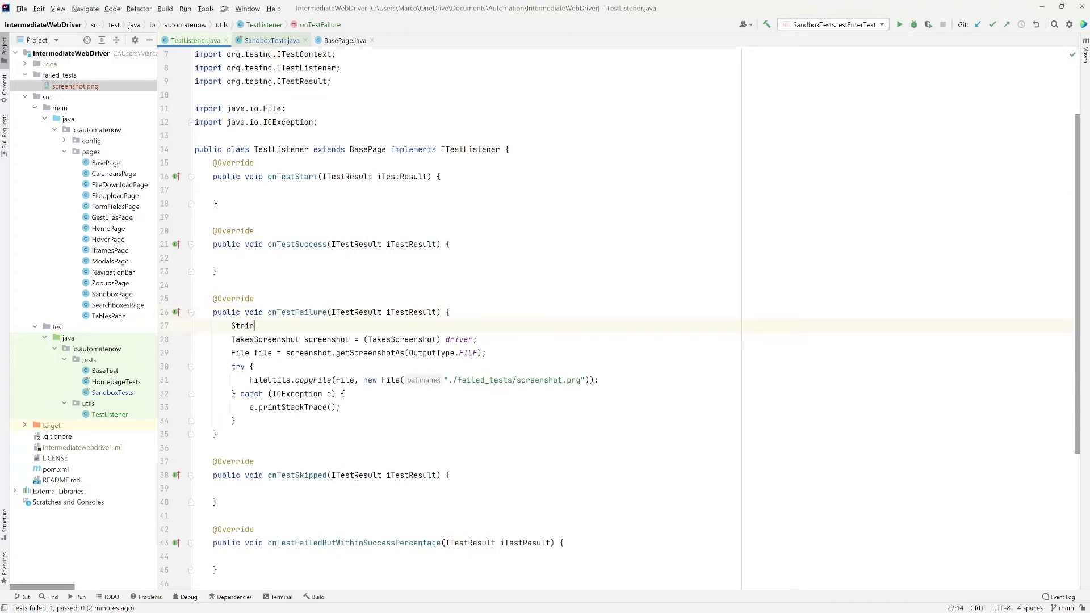
type("meth")
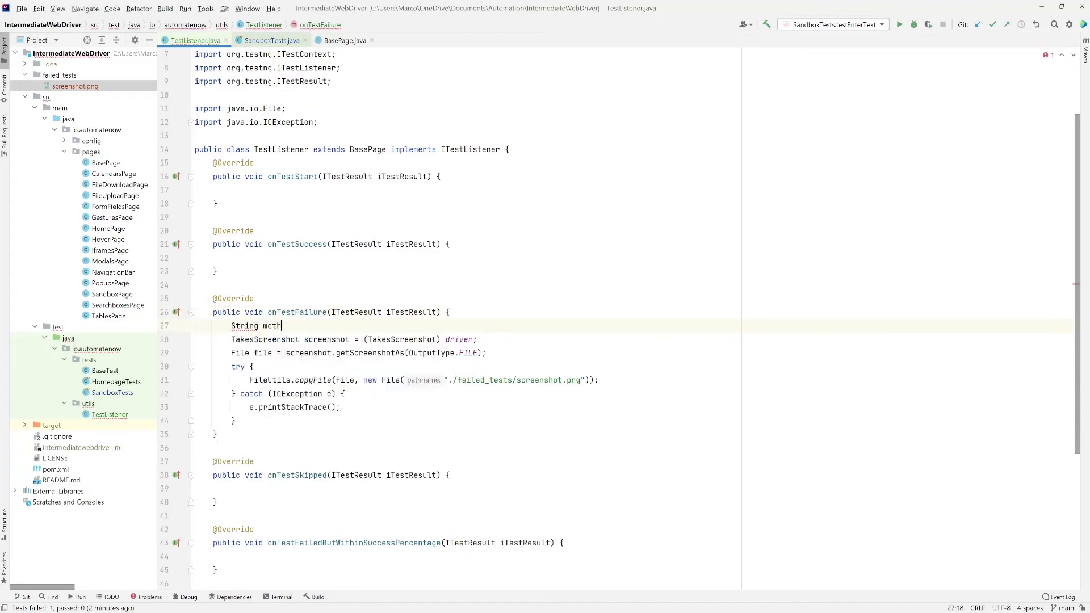
type("odName =")
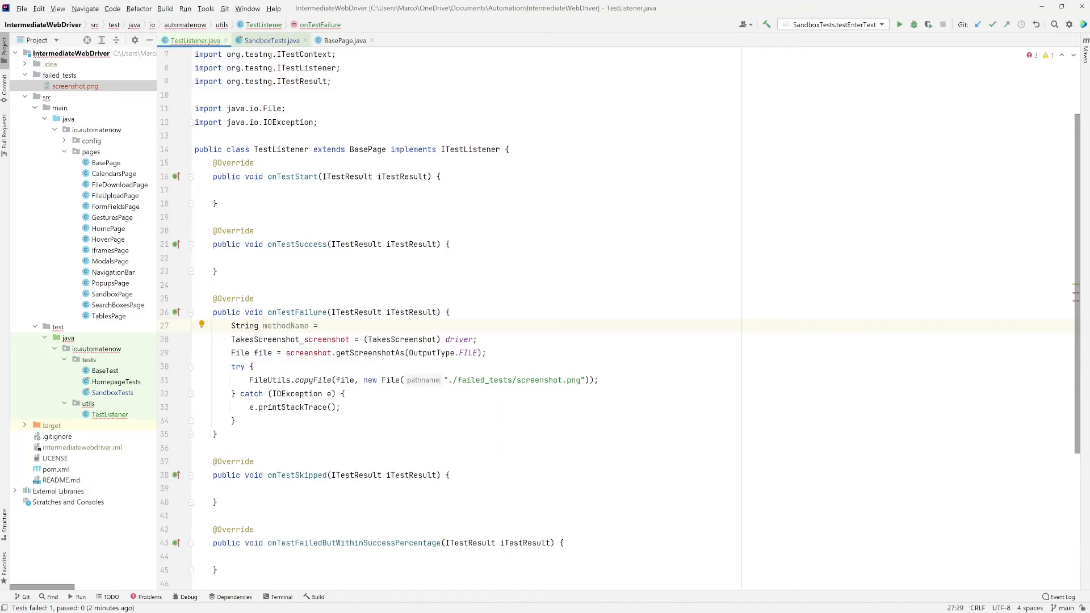
type("iTestR")
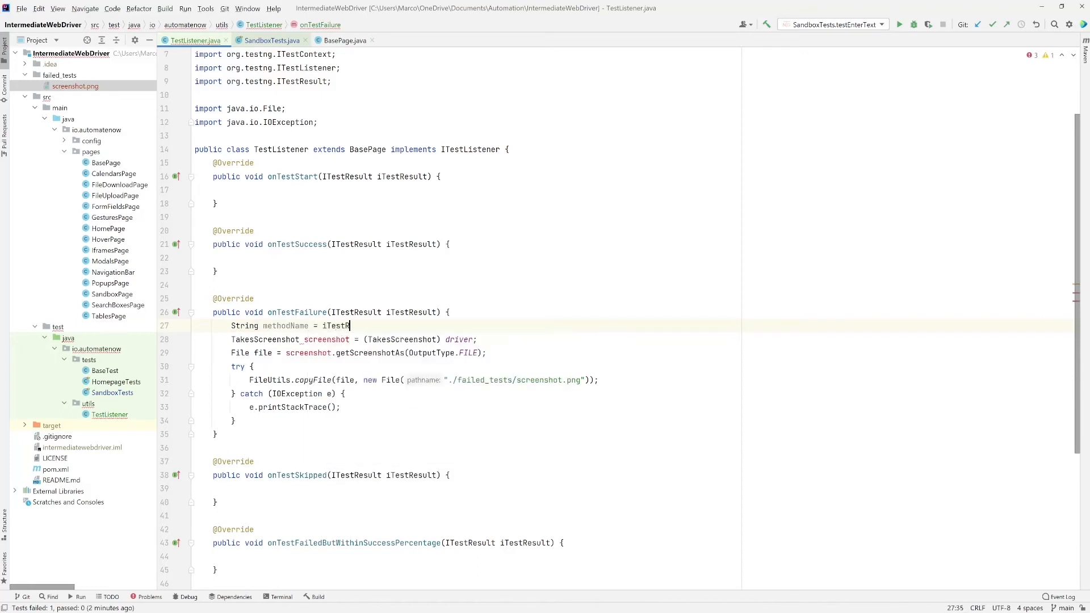
type(".getName(")
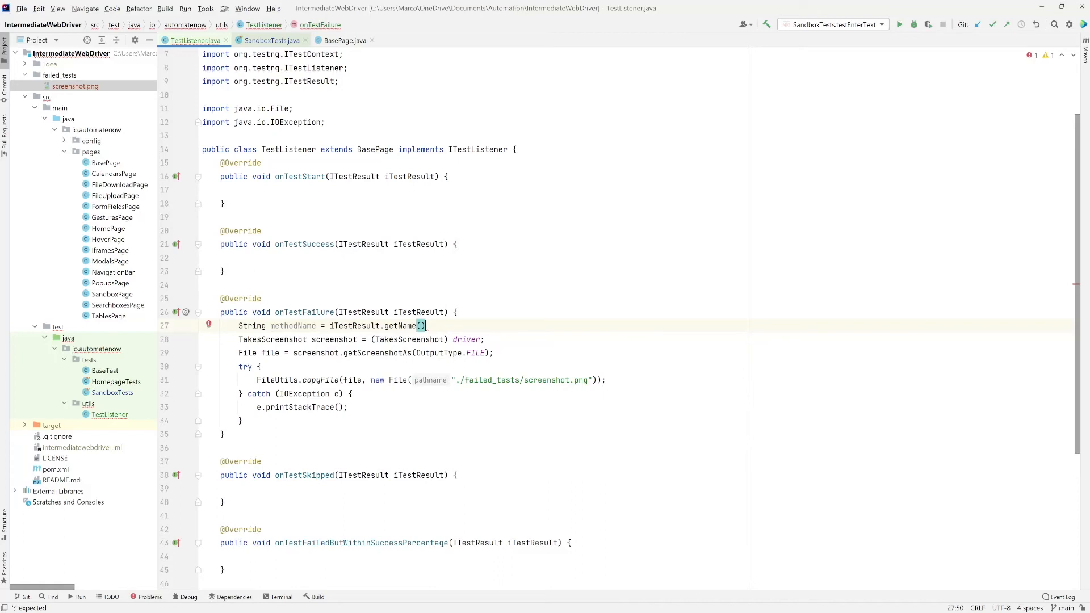
type(";")
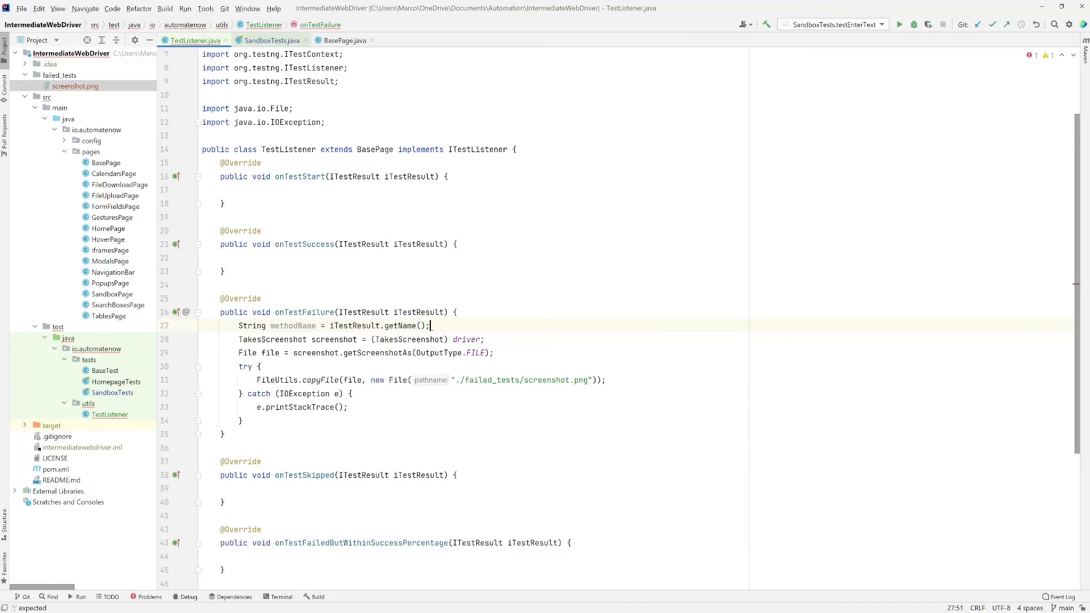
double_click(546, 380)
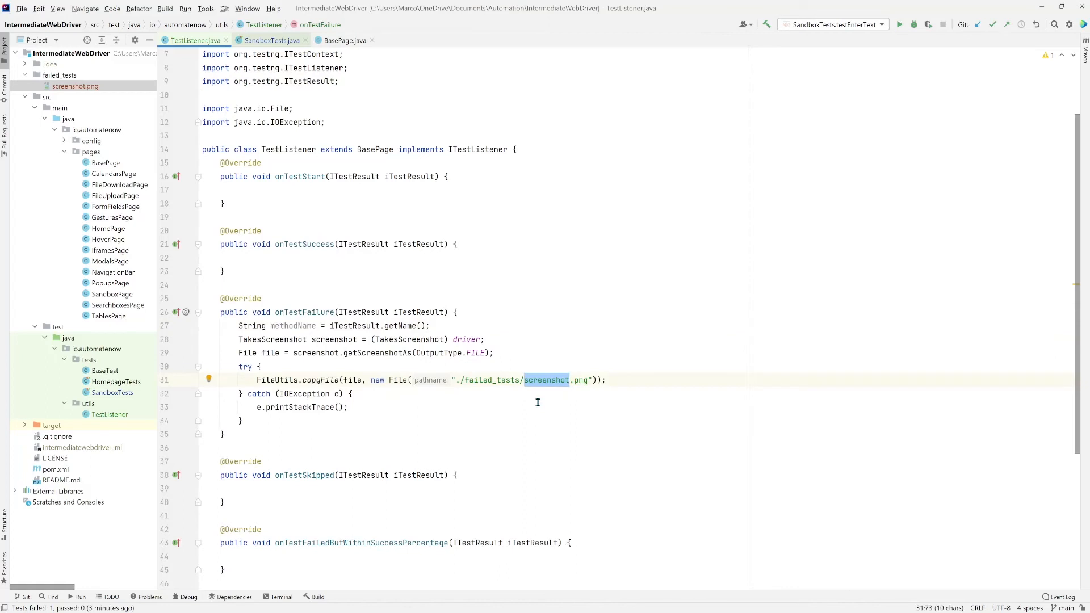
key("Backspace")
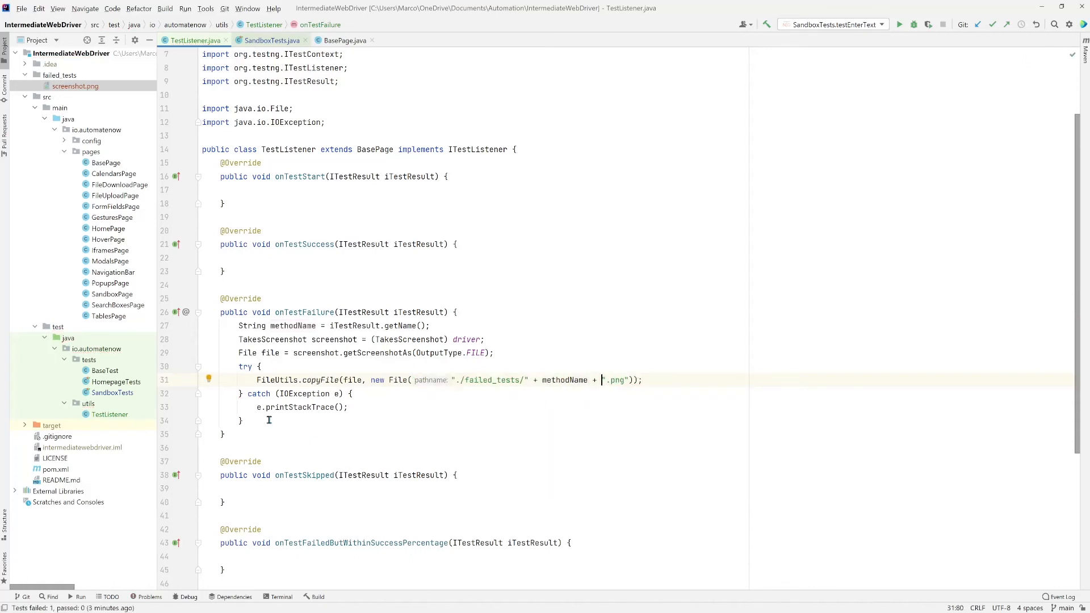
Step: After the try-catch block, add a console message saying the test has failed and a screenshot was taken
left_click(241, 420)
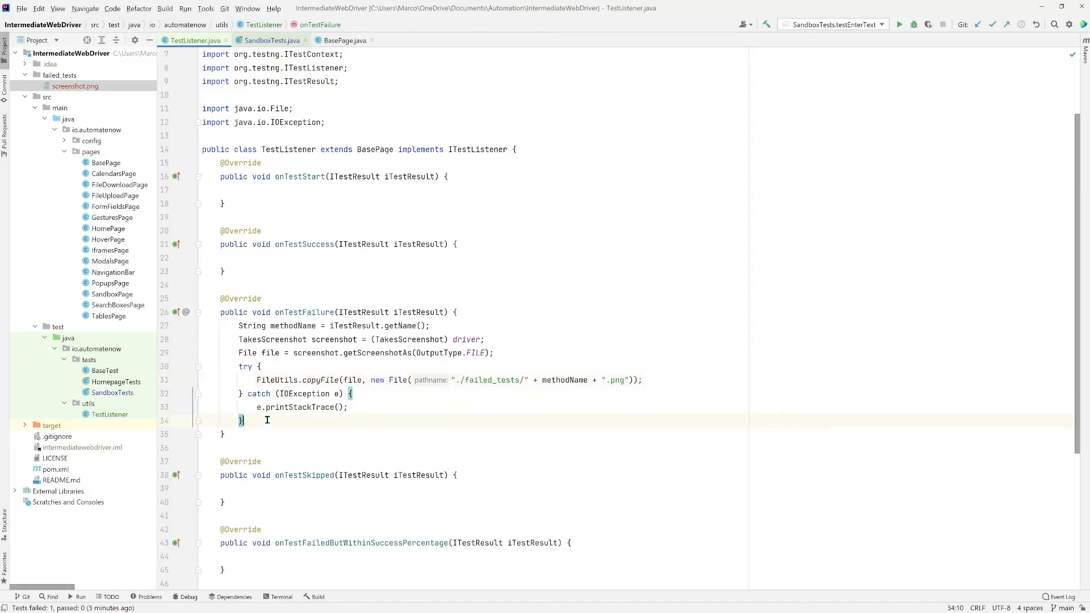
key("enter")
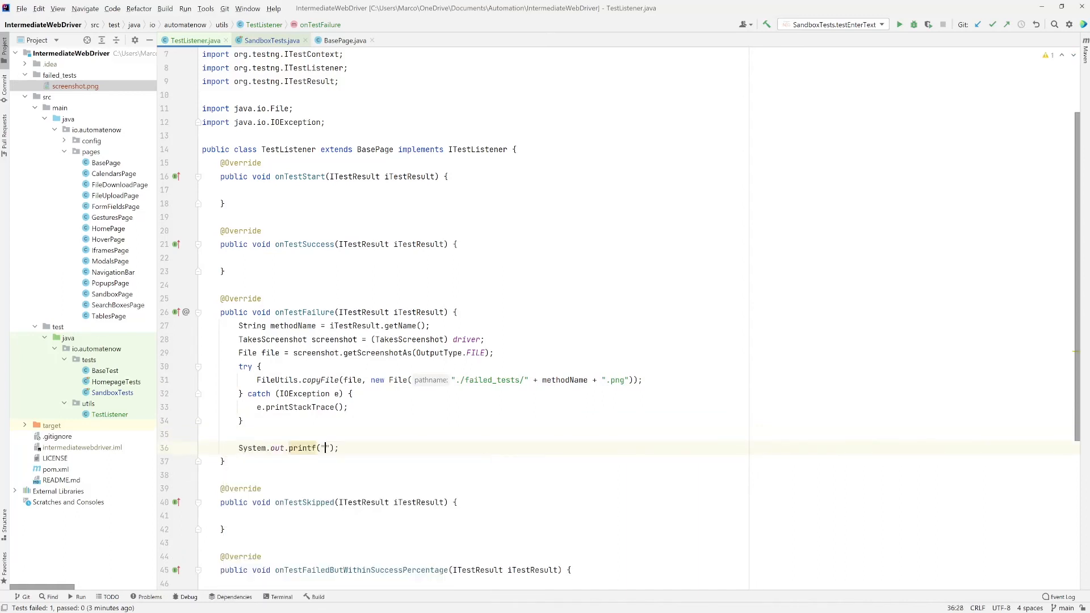
type("test \" + methodName +")
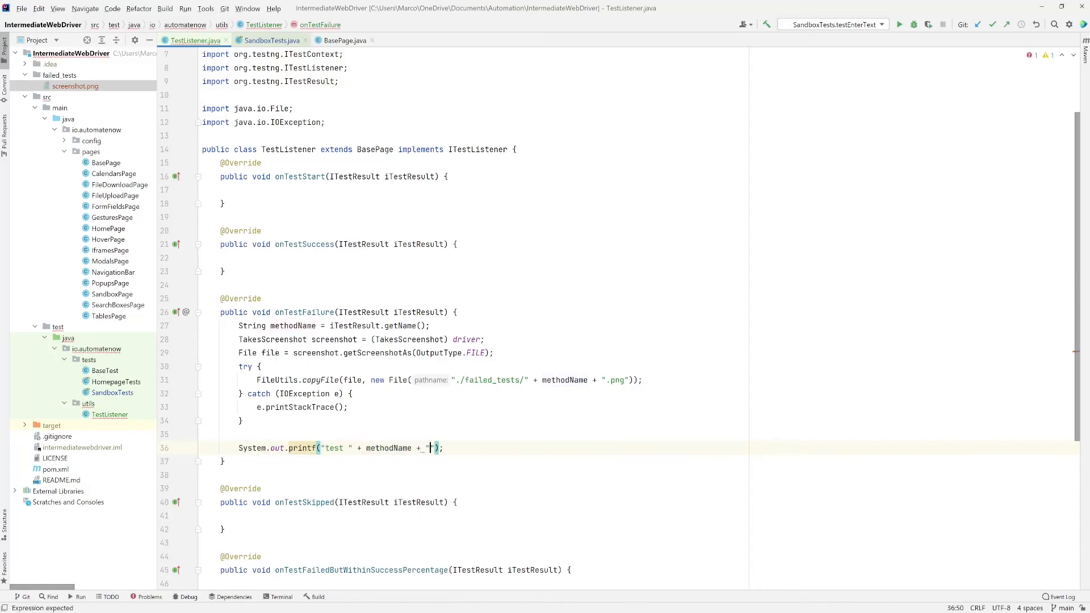
type("has failed and a screenshot has been taken.")
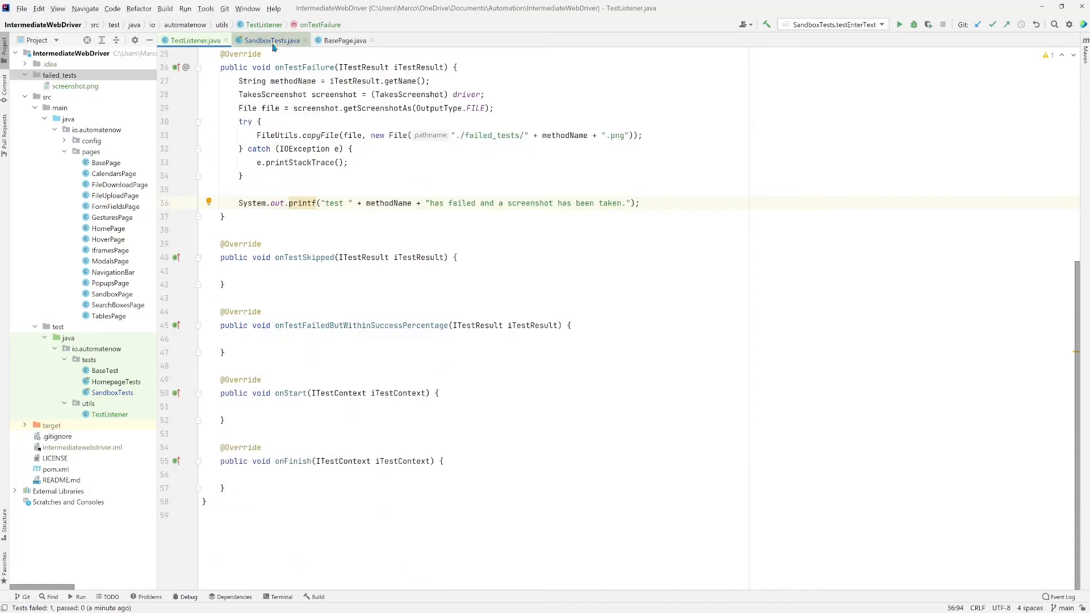
Step: Switch to SandboxTests.java and scroll through it to rerun testEnterText
left_click(270, 40)
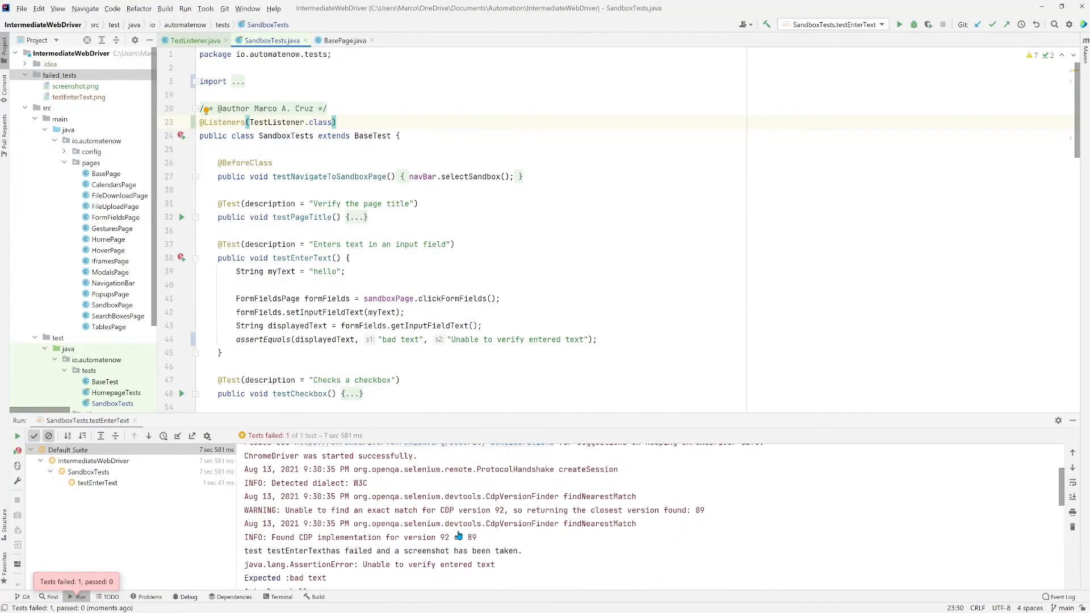
scroll("down", 3)
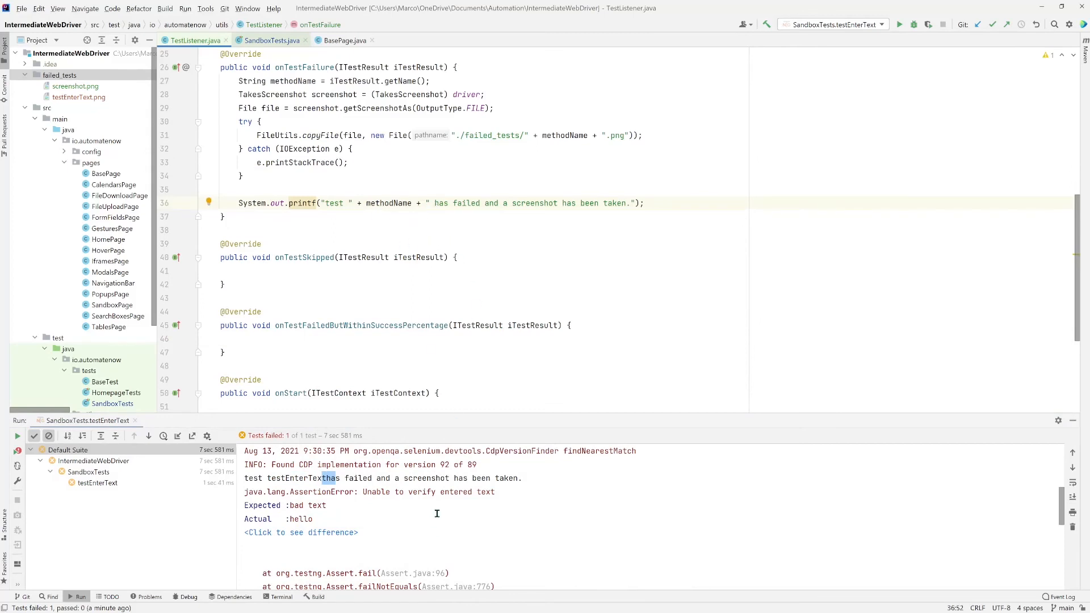
mouse_move(331, 485)
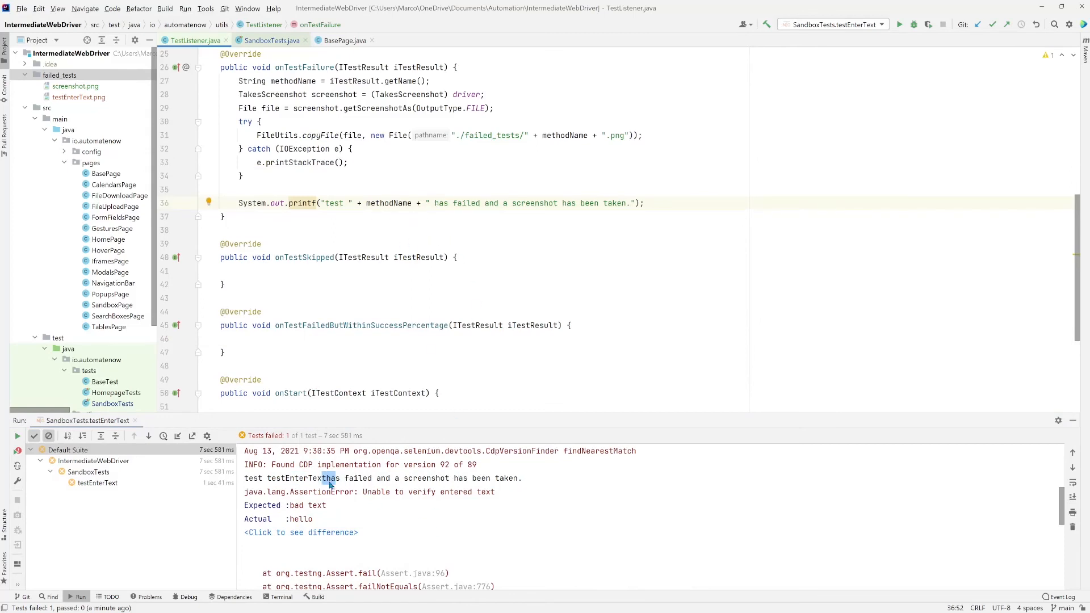
mouse_move(553, 210)
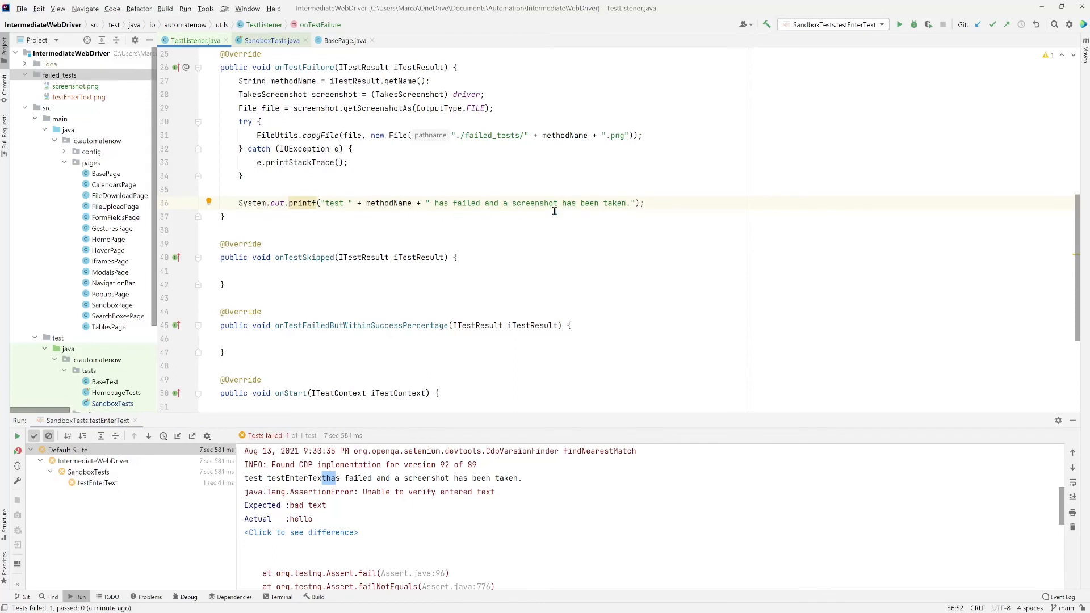
mouse_move(526, 481)
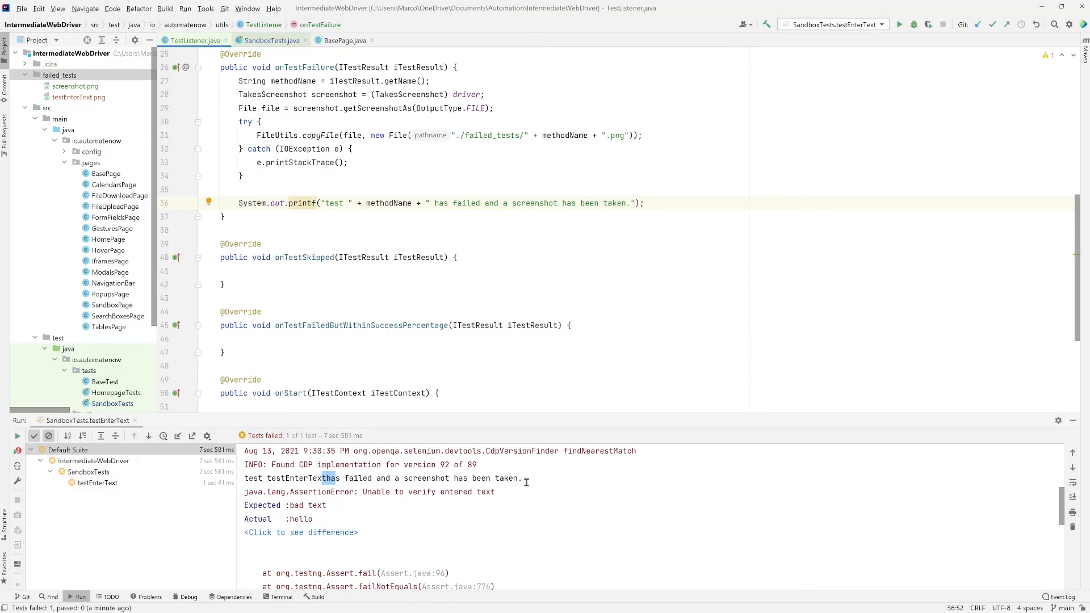
mouse_move(473, 497)
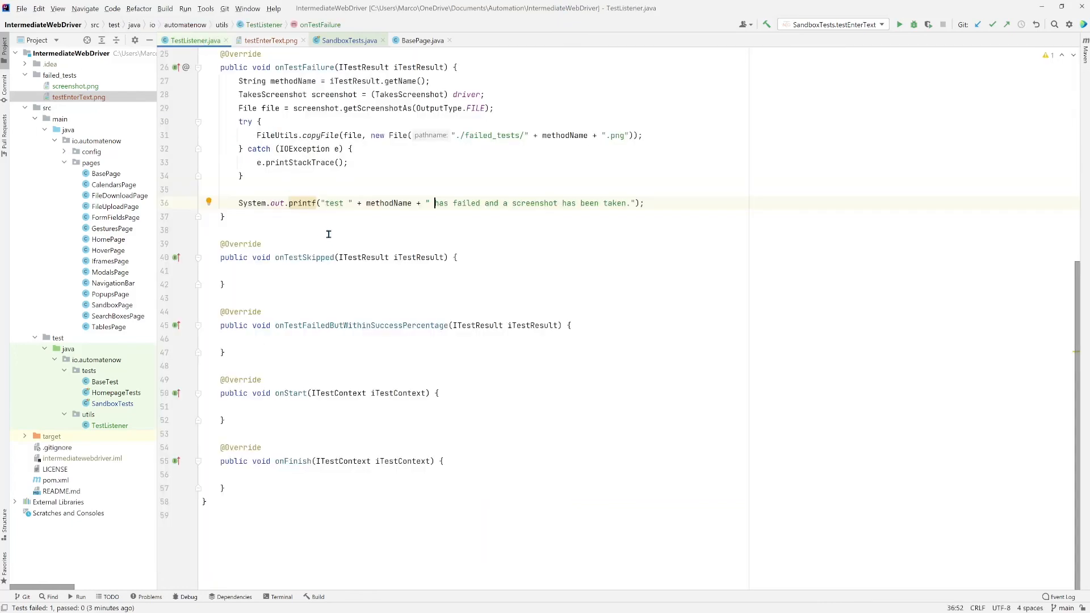
scroll("up", 3)
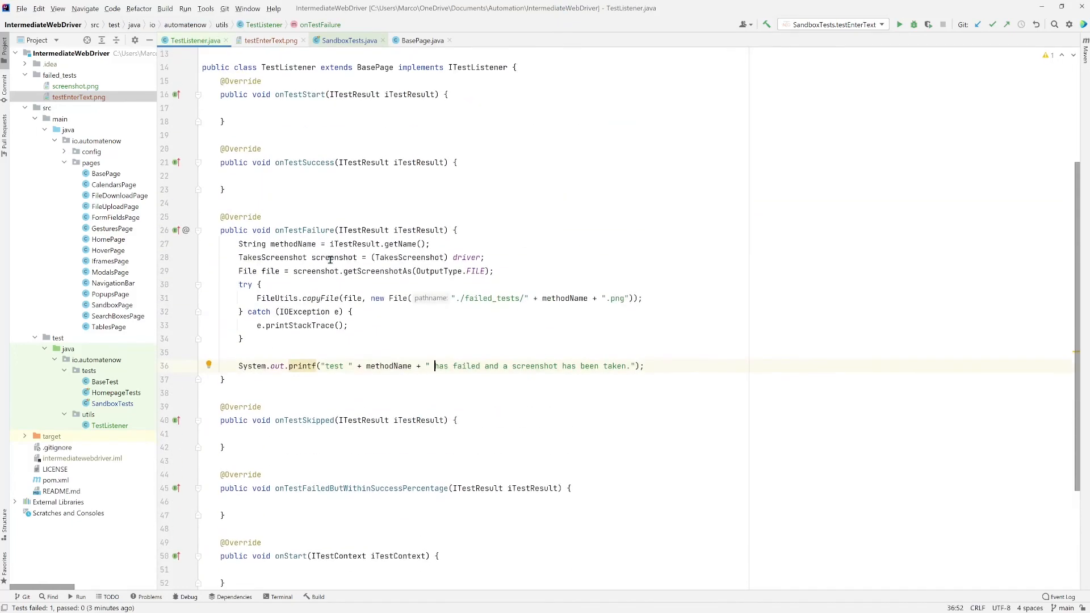